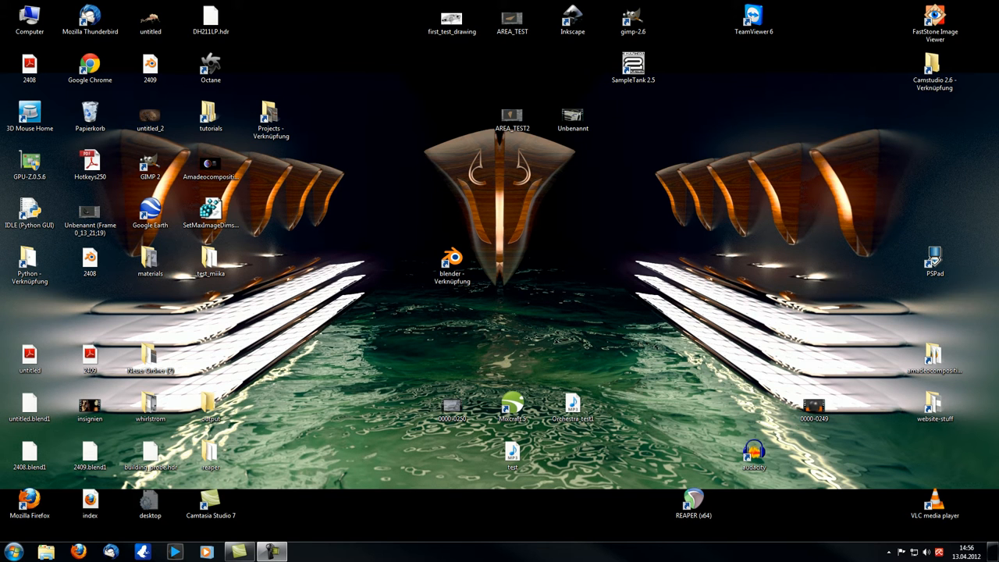
Step: Launch Blender and open the recent Appetizer_episode4.blend olive bowl project
double_click(451, 261)
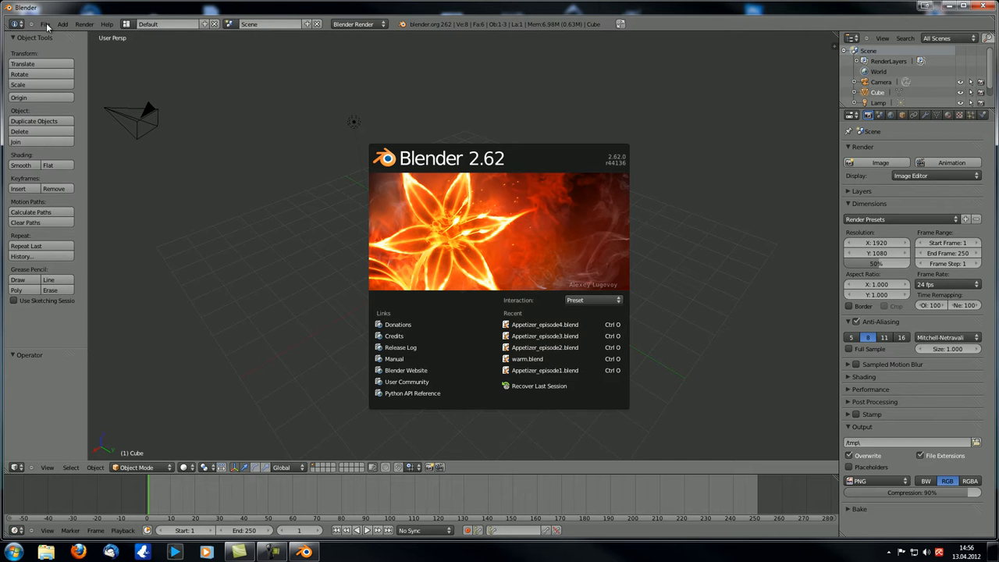
click(45, 24)
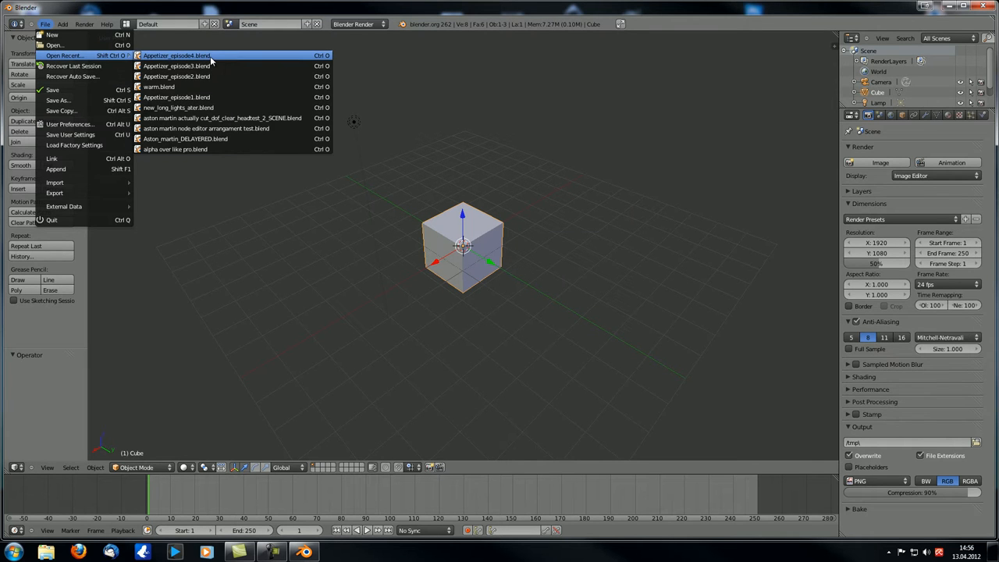
click(177, 55)
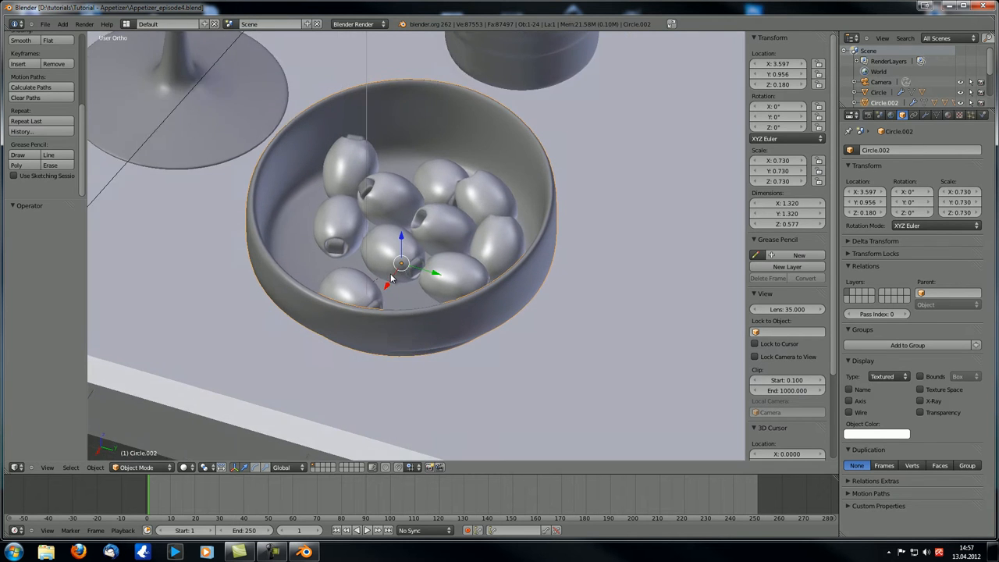
Step: Select an olive, hide the olives and zoom in on the empty bowl
click(390, 234)
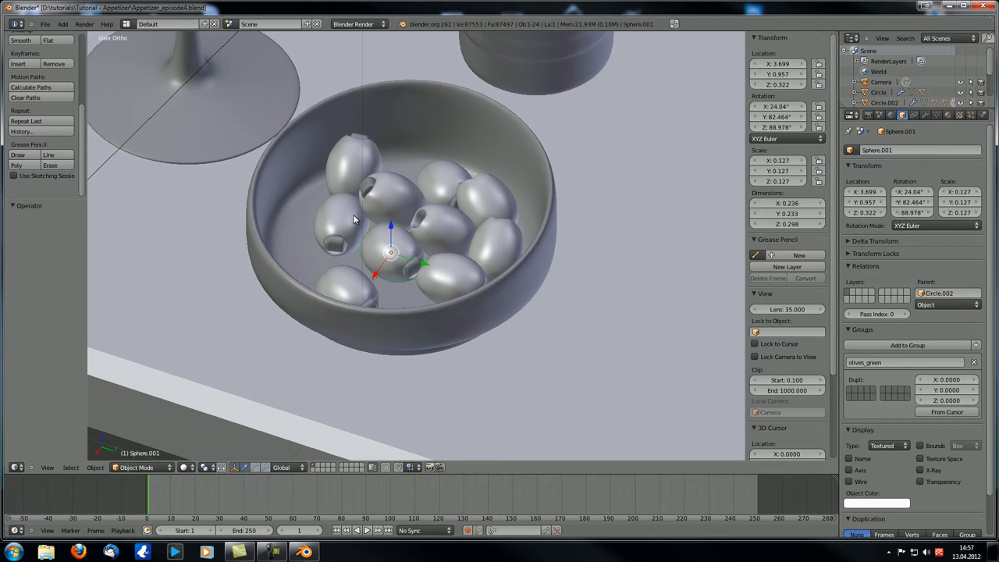
key(shift+g)
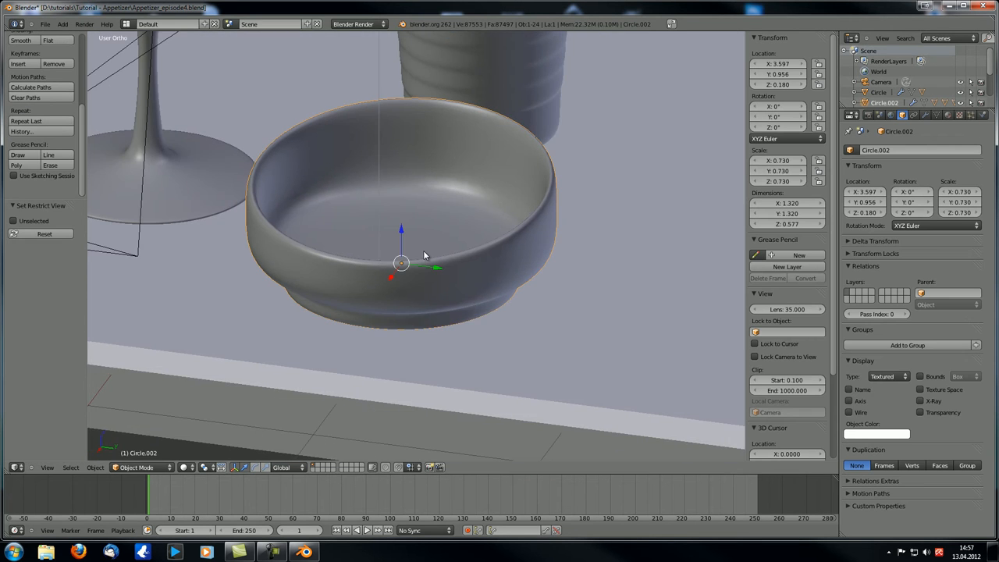
scroll(up, 3)
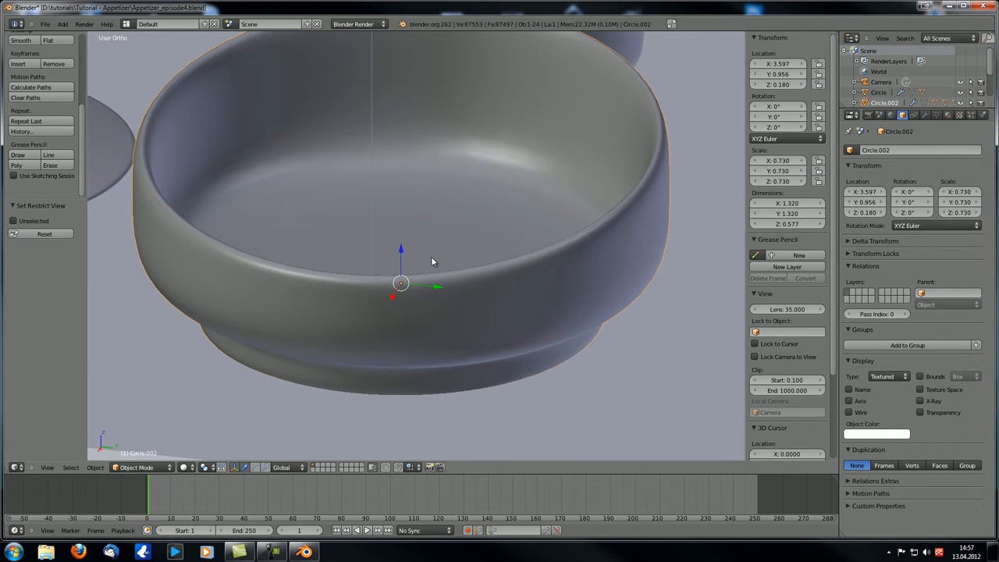
key(Tab)
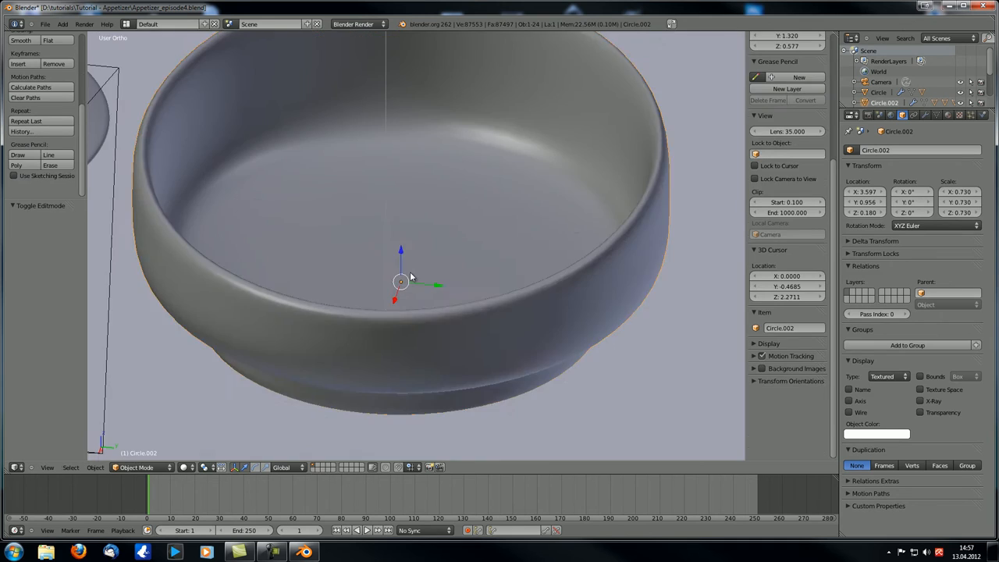
Step: Copy the bowl's inner floor into a separate Circle.003 disc lifted slightly inside the bowl
key(Tab)
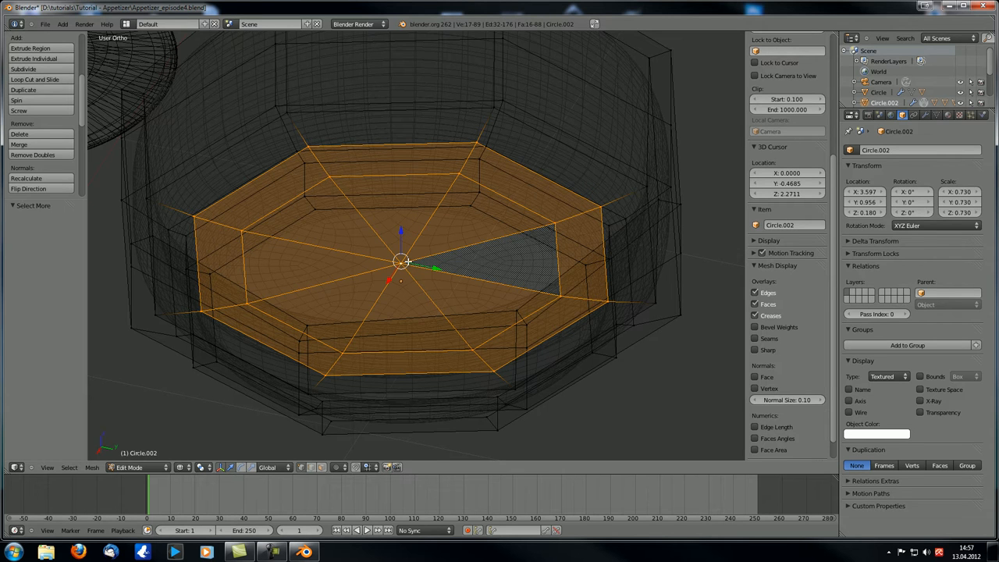
mouse_move(414, 260)
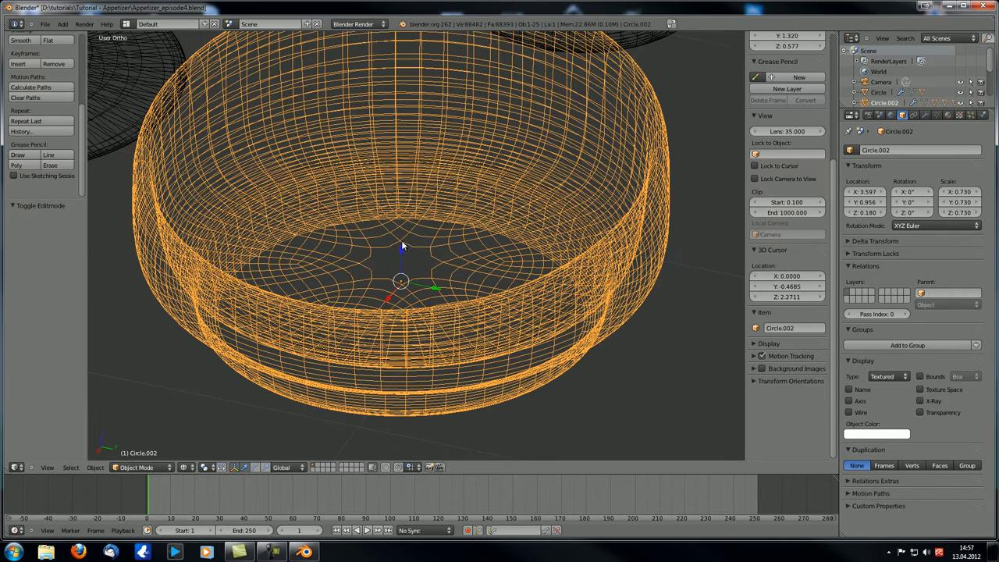
key(z)
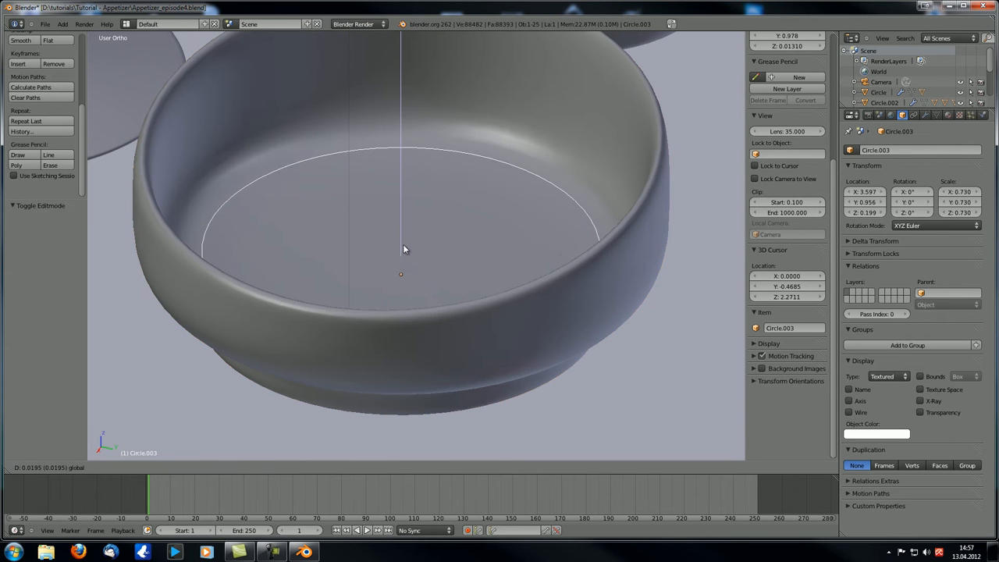
key(Tab)
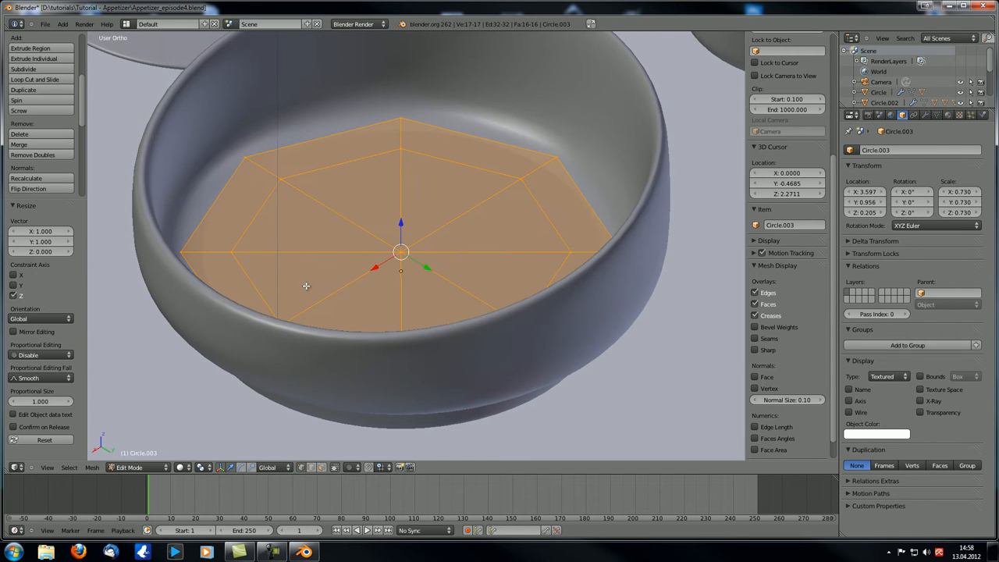
Step: In front view, flatten and scale the Circle.003 disc to meet the bowl walls
key(KP_1)
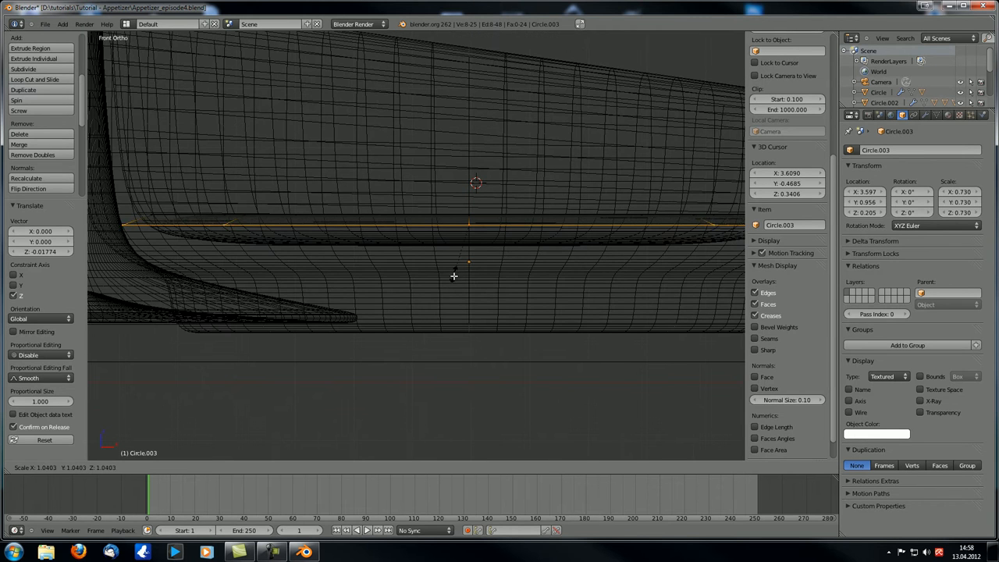
key(a)
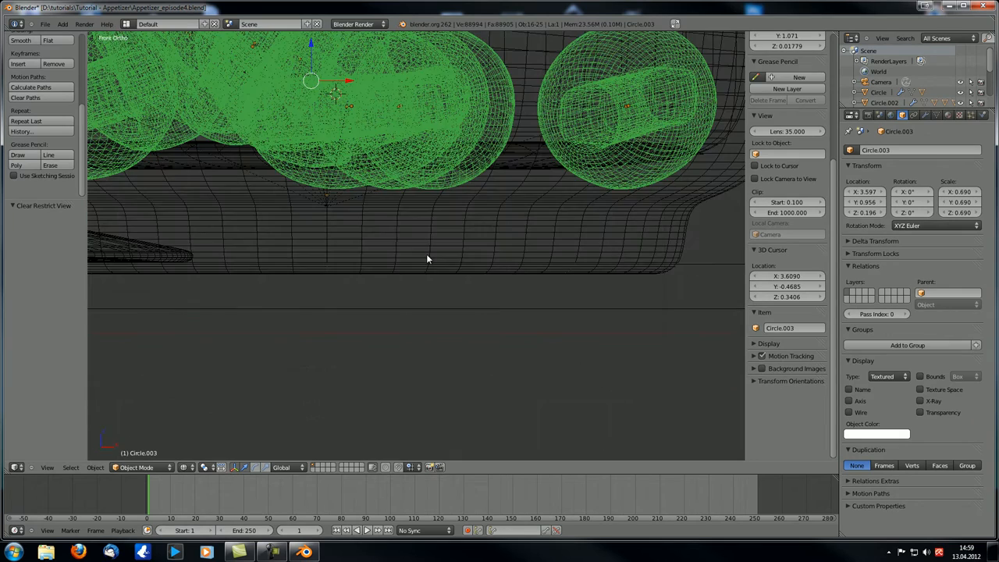
Step: Unhide the olives, zoom out and return to solid shading
scroll(down, 3)
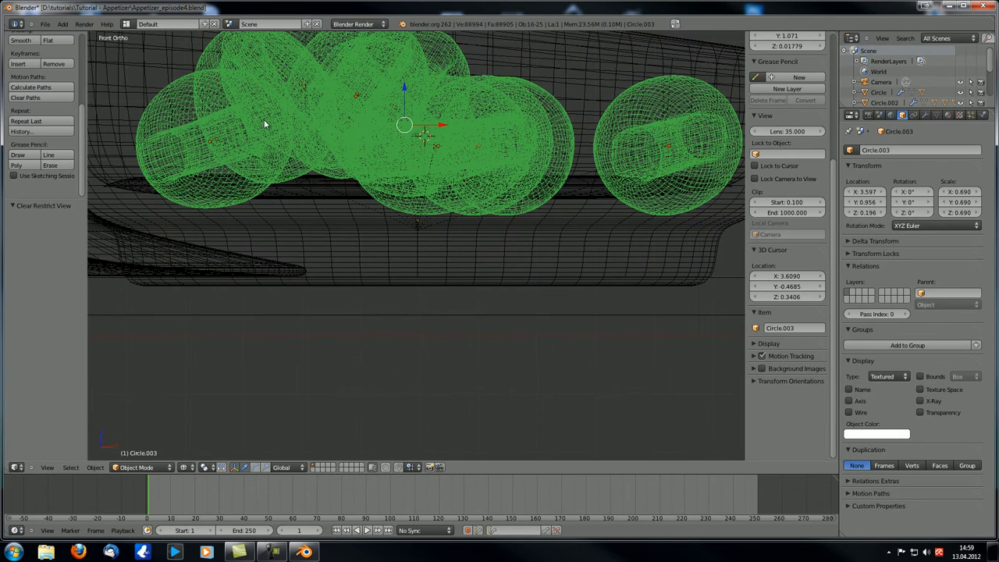
mouse_move(414, 185)
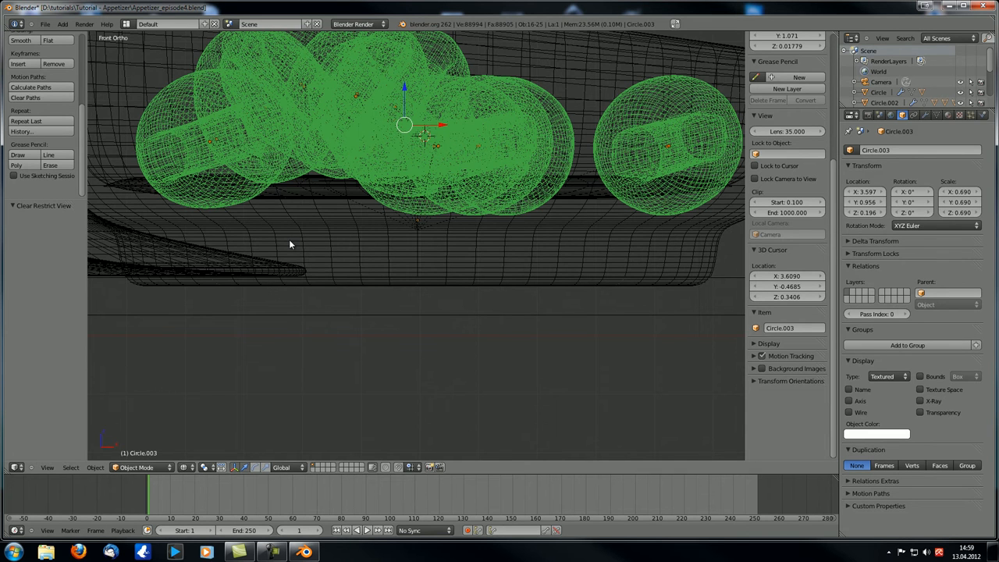
key(KP_0)
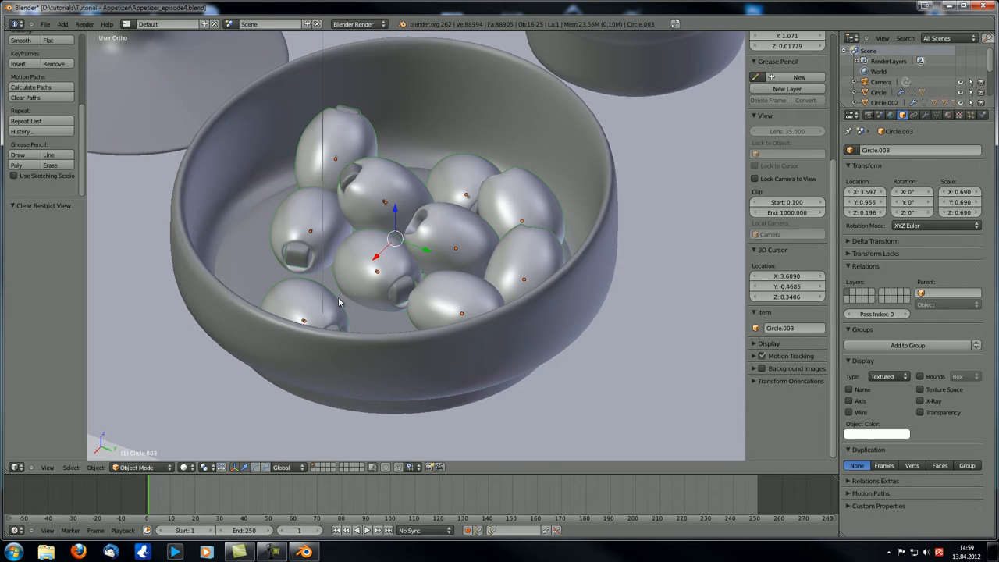
mouse_move(393, 317)
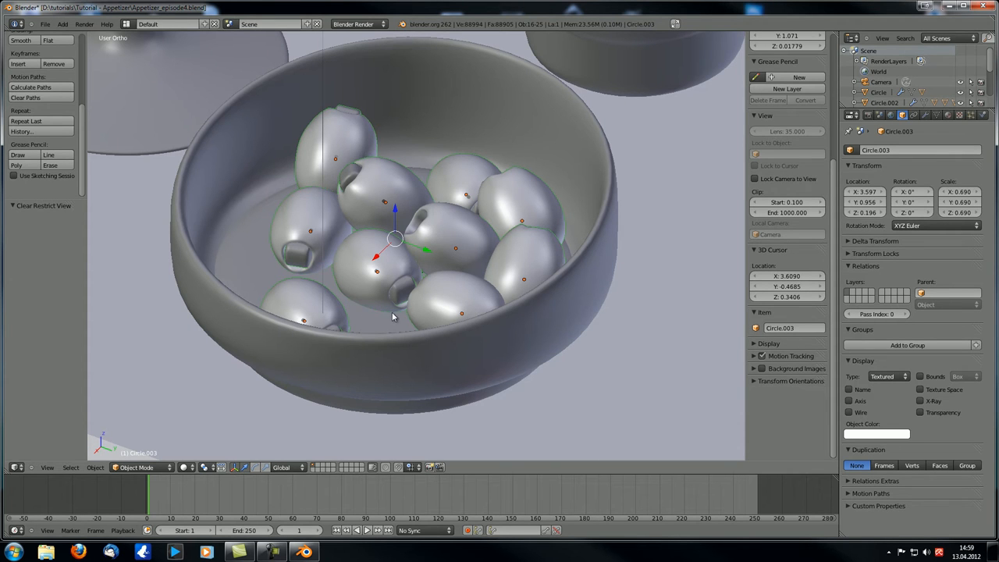
mouse_move(378, 317)
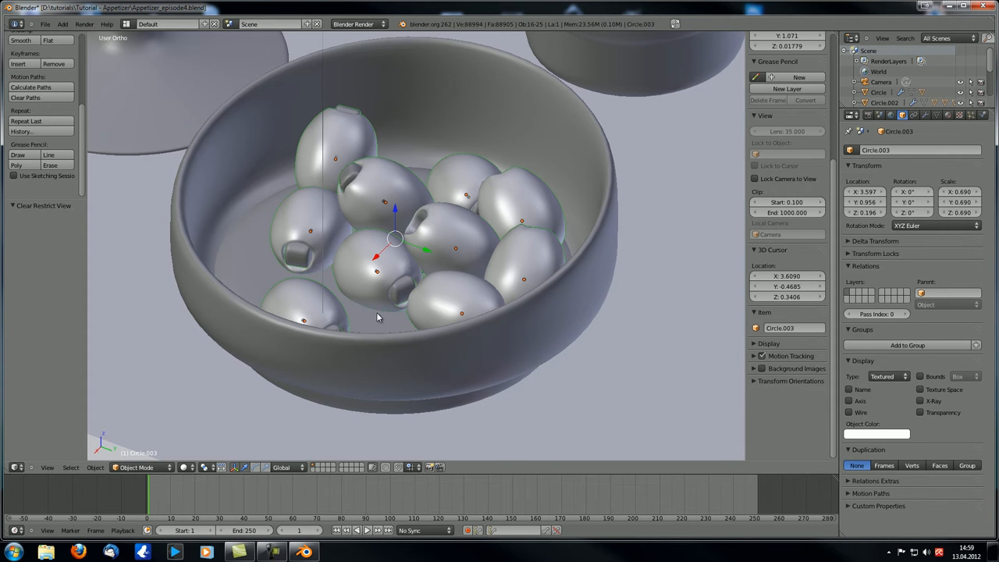
mouse_move(329, 283)
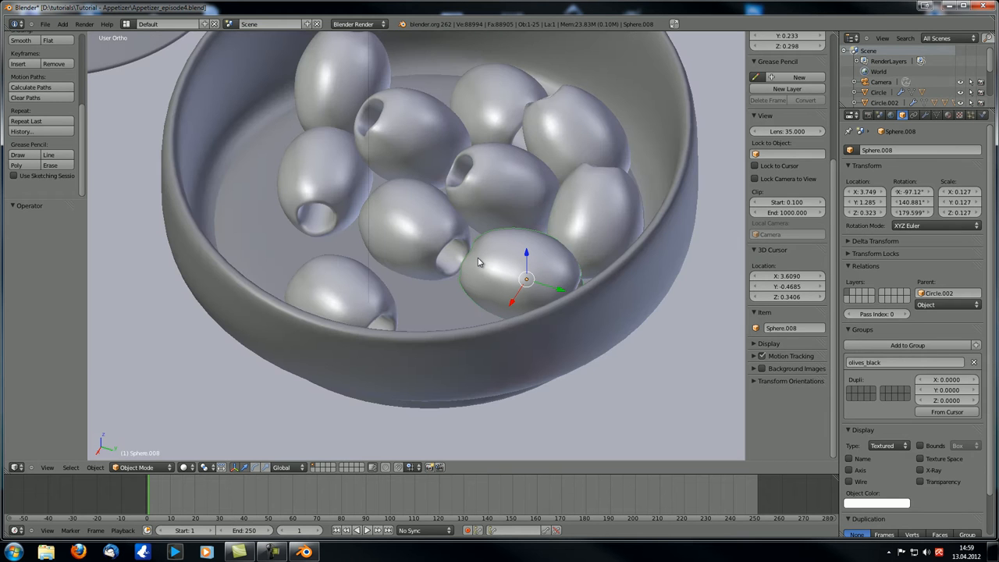
Step: Hide the selected olives, leaving six olives over the oil disc
key(shift+g)
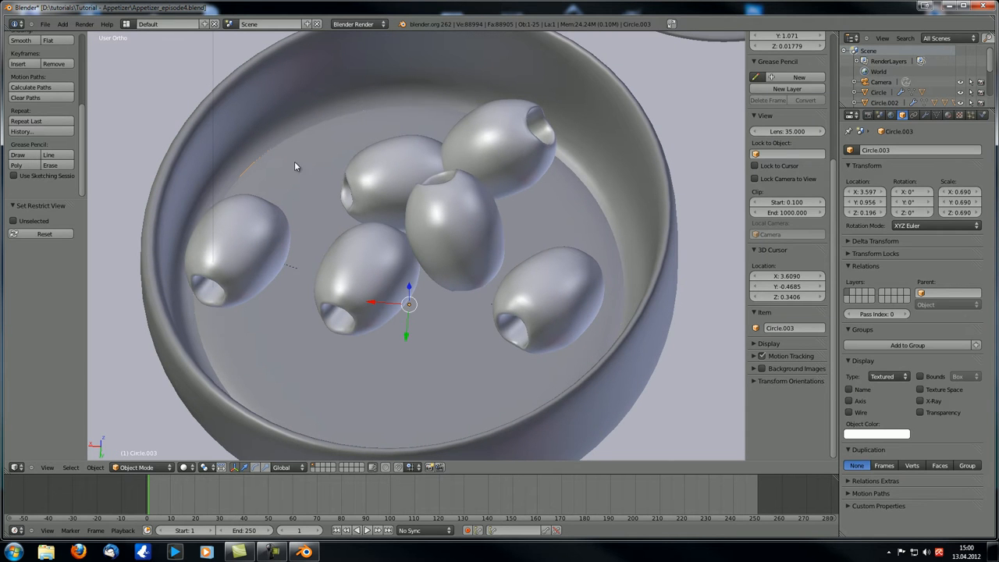
Step: Put the oil disc in Sculpt Mode with the SculptDraw brush at strength 0.200
click(139, 468)
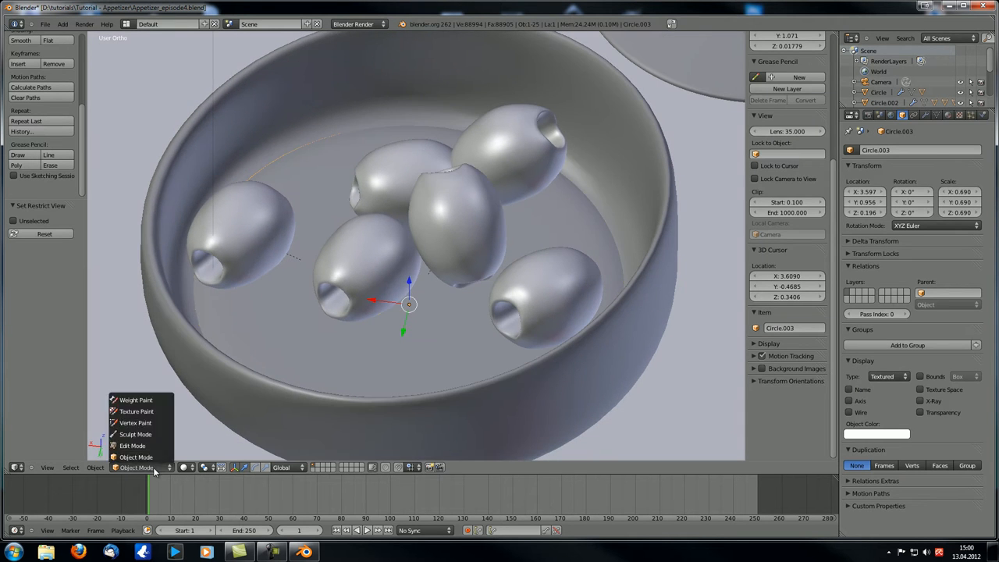
click(134, 434)
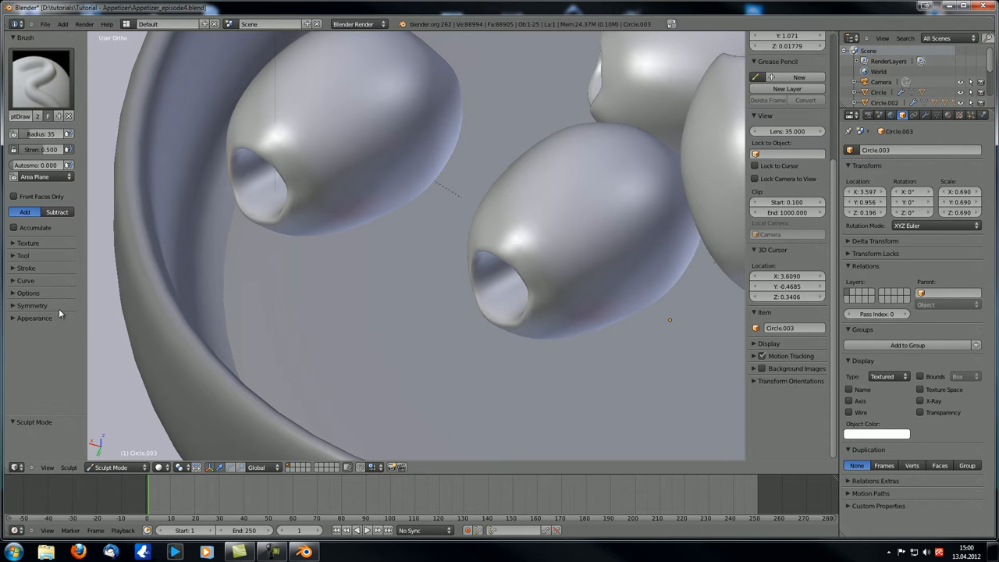
mouse_move(43, 275)
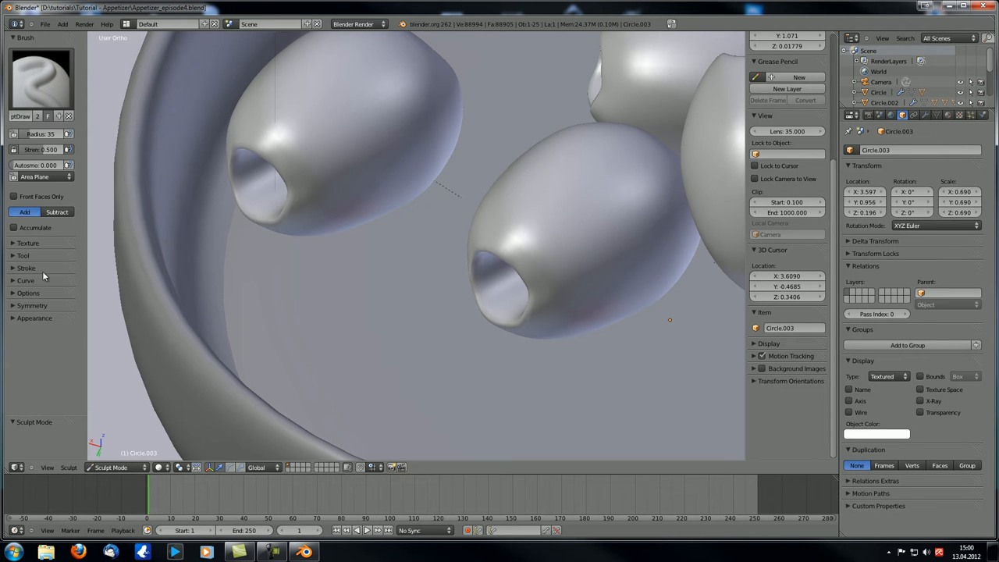
click(41, 78)
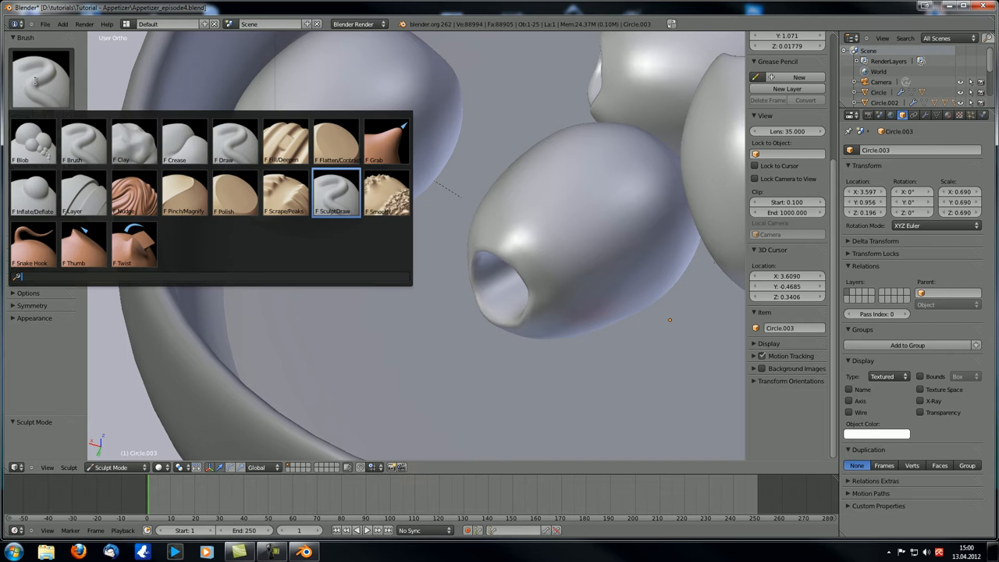
mouse_move(355, 187)
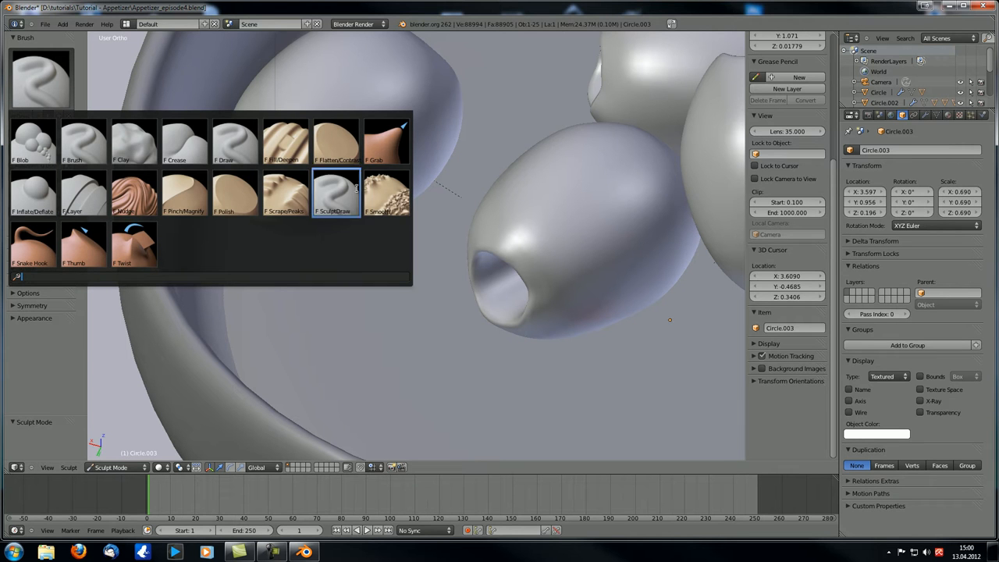
click(336, 194)
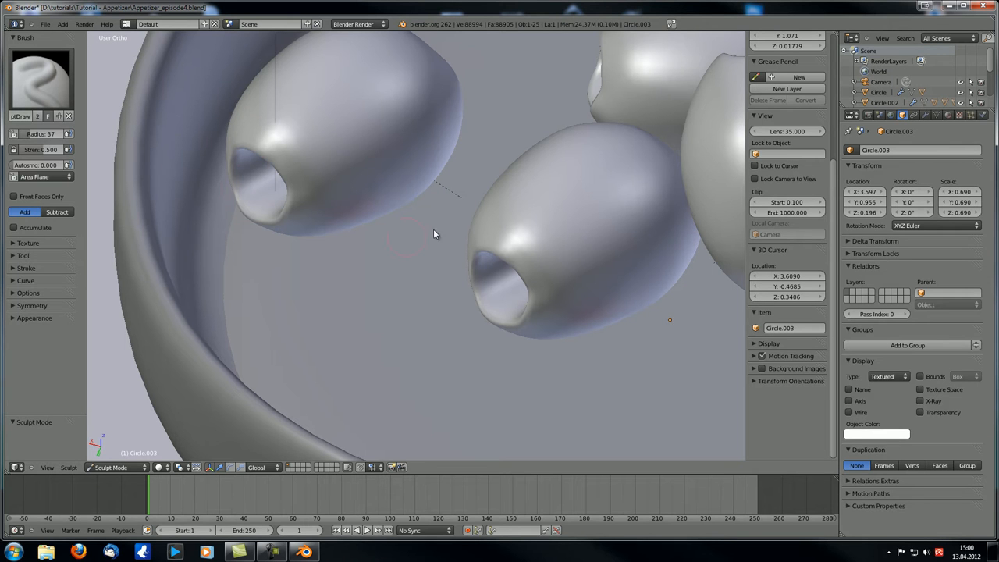
mouse_move(44, 154)
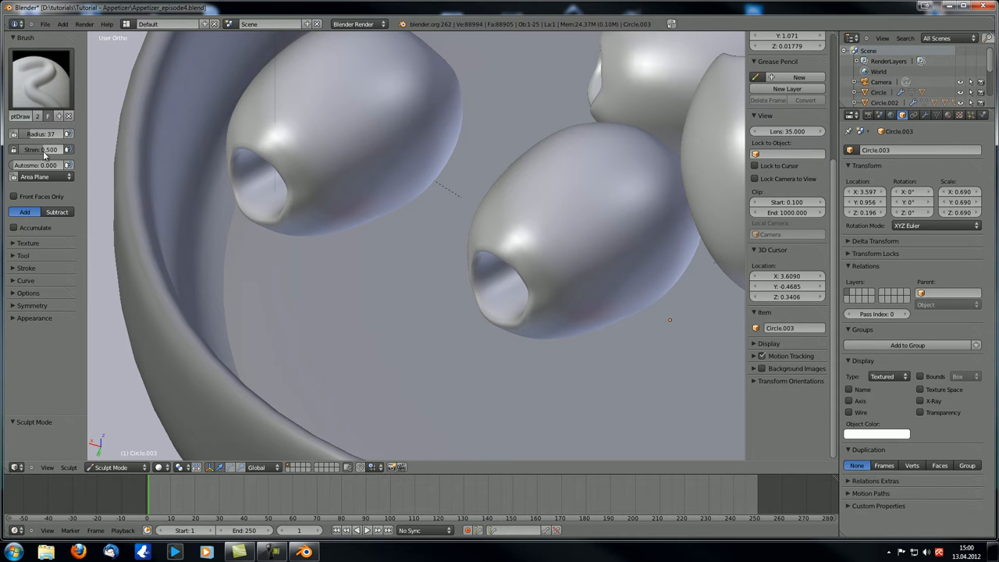
drag(50, 149, 40, 149)
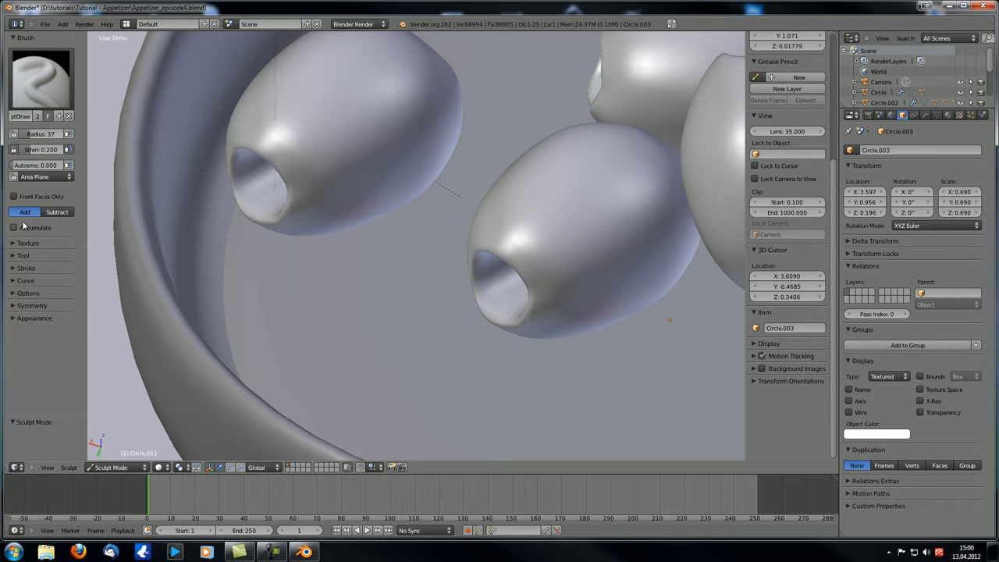
mouse_move(26, 211)
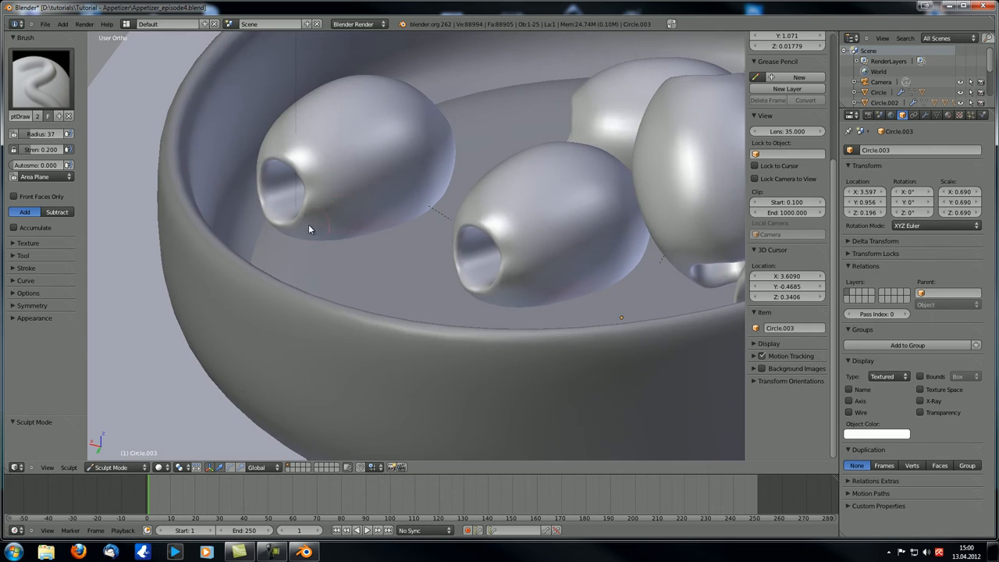
mouse_move(336, 234)
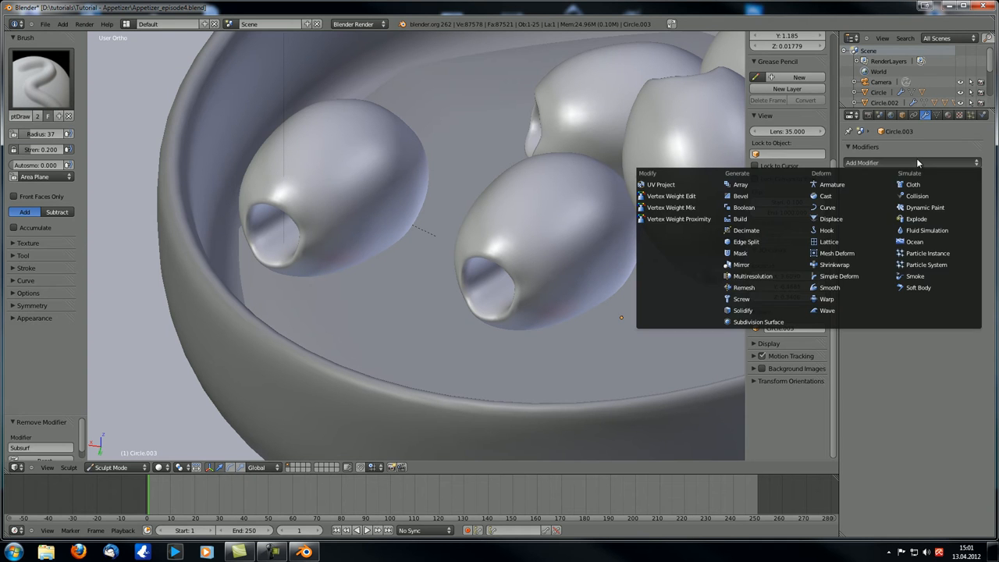
Step: Add a Multiresolution modifier and subdivide it up to level 3
click(752, 276)
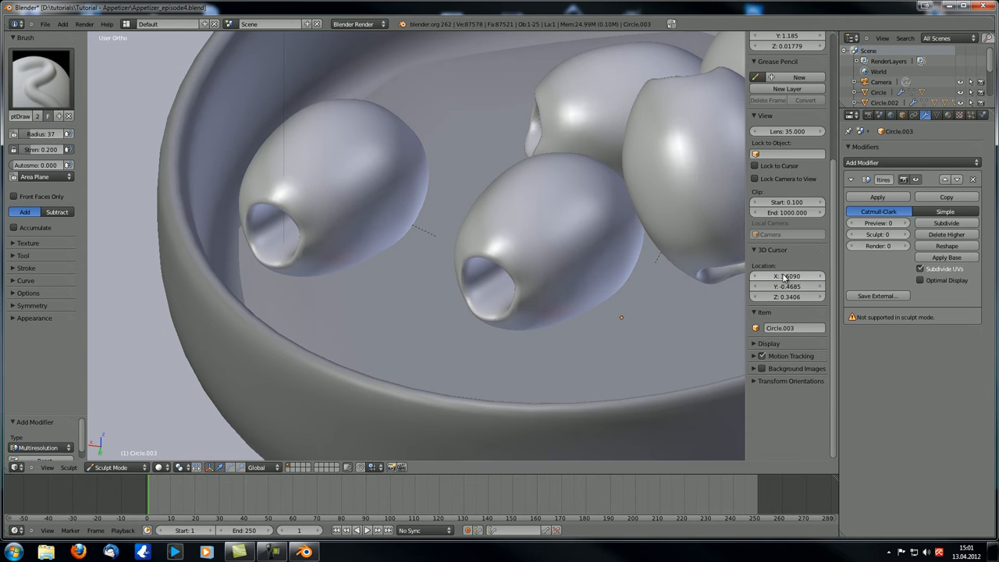
click(945, 222)
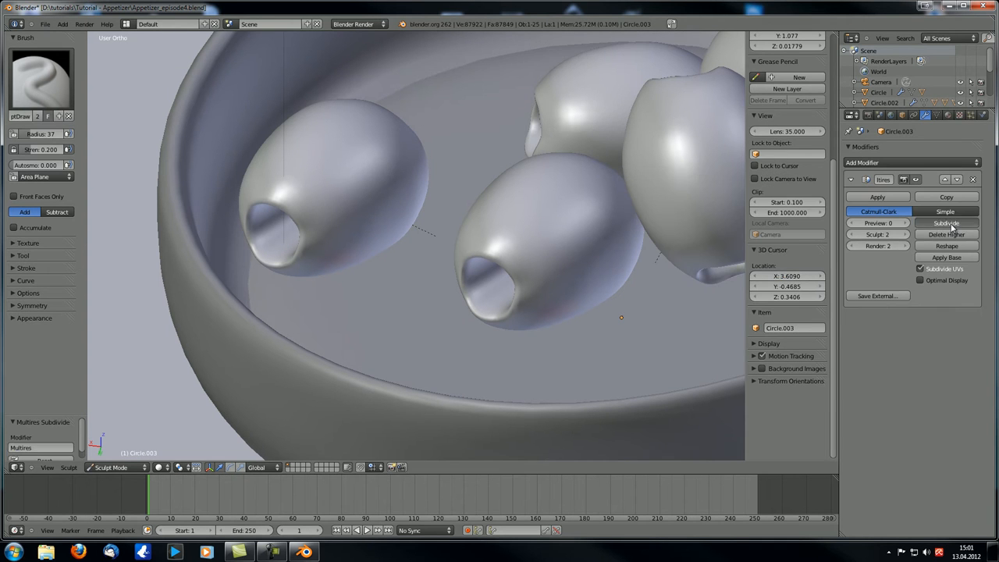
click(945, 222)
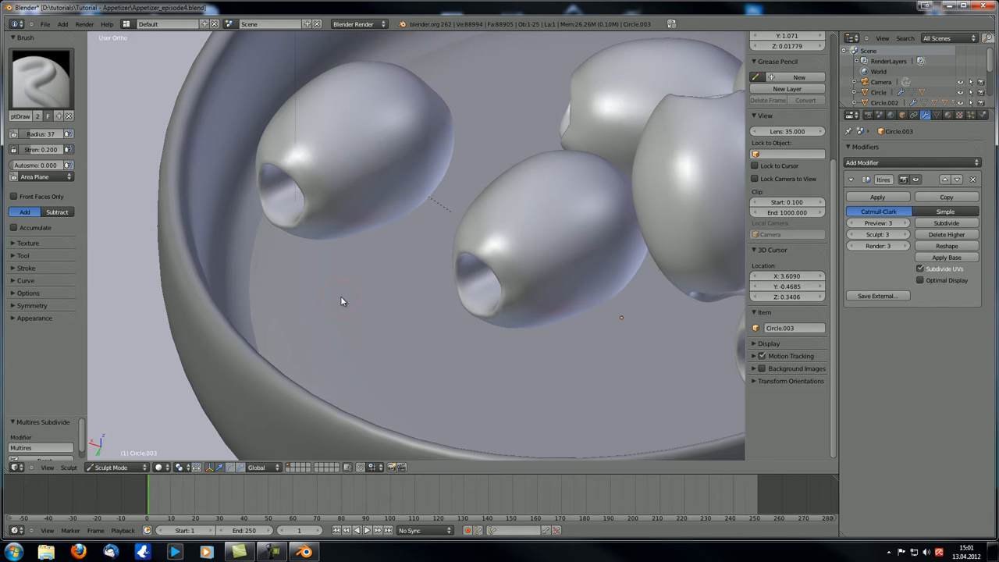
mouse_move(394, 341)
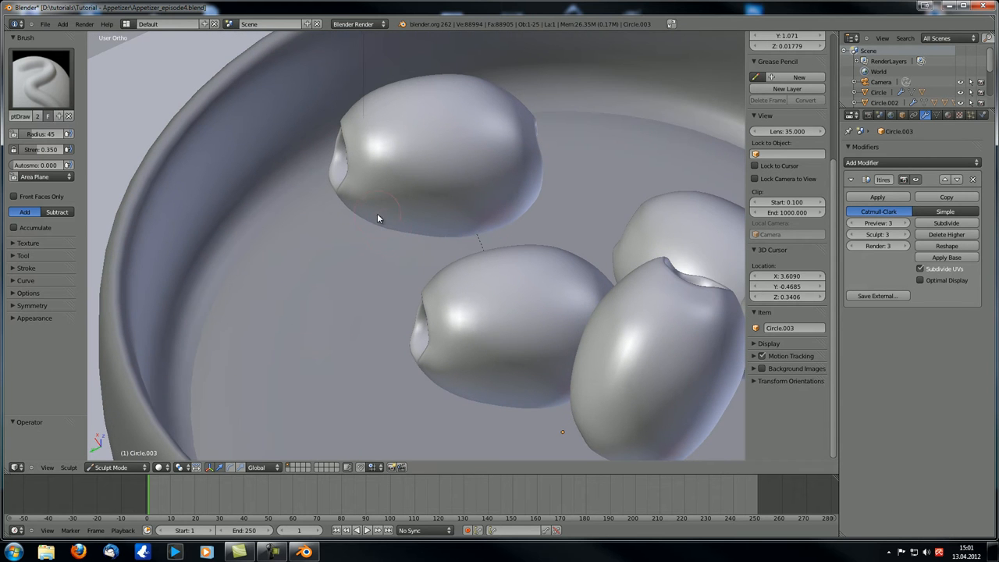
mouse_move(383, 220)
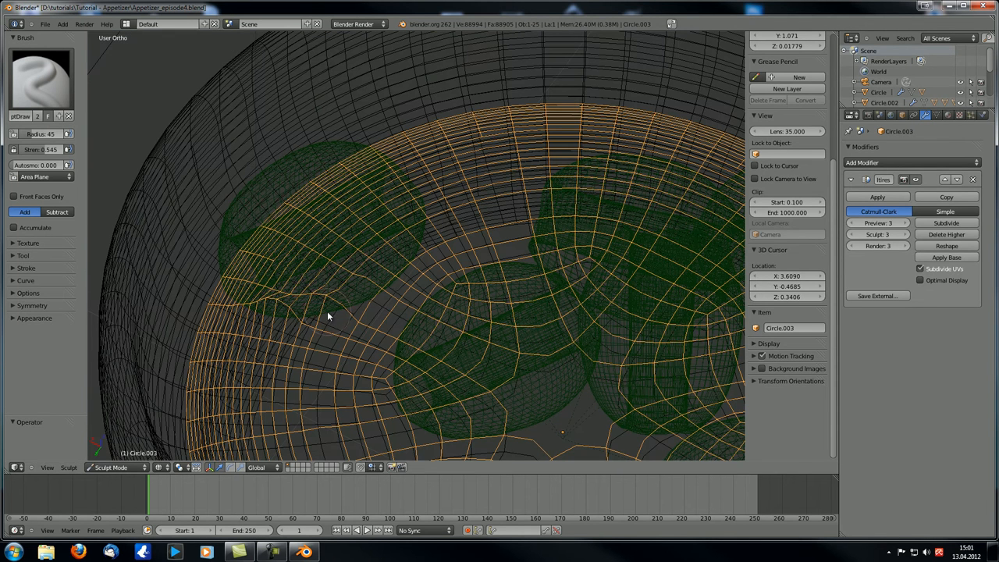
Step: Subdivide the Multires modifier again and set the viewport Preview level to 4
click(946, 223)
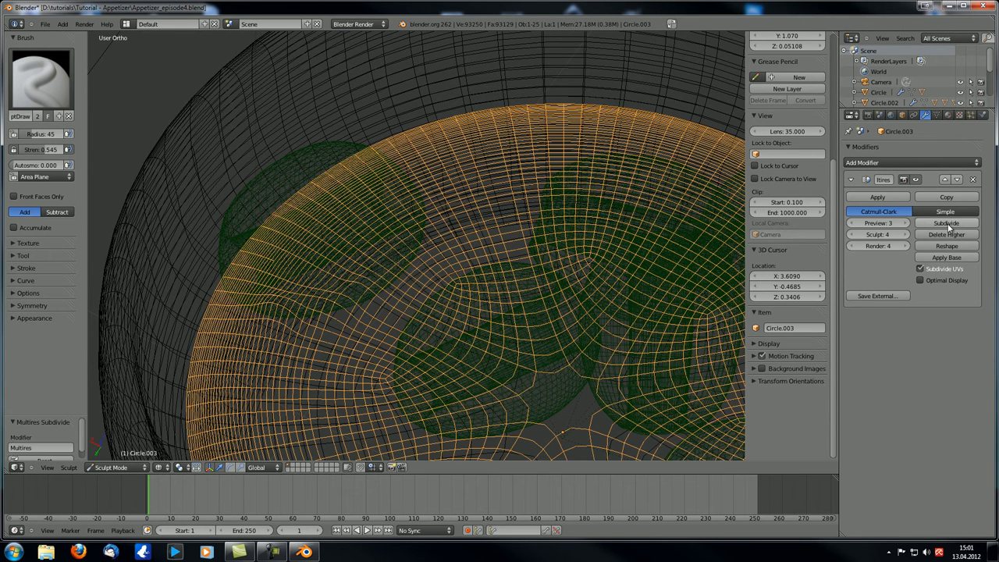
click(877, 222)
text(4)
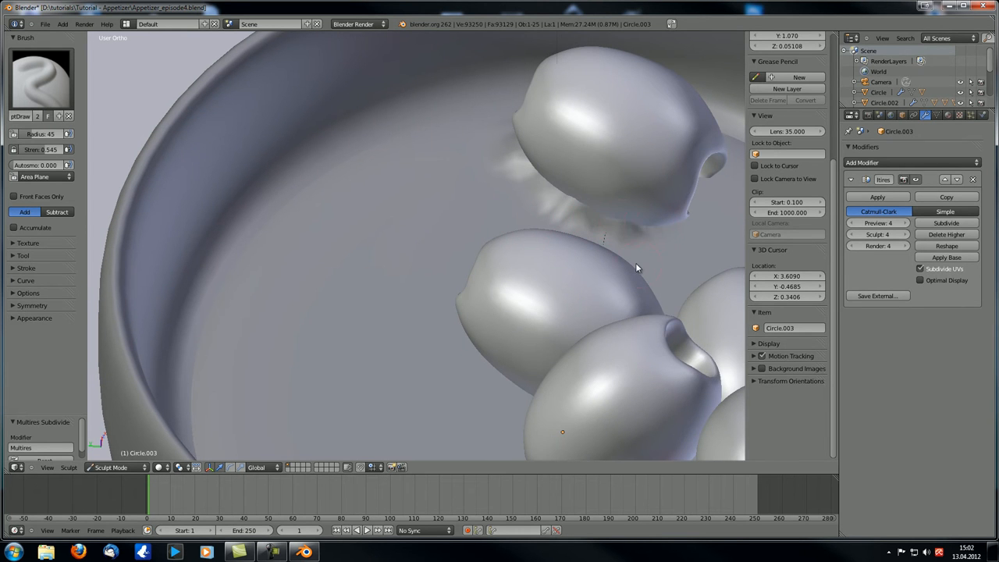
Step: Sculpt SculptDraw strokes on the olives, detailing the middle olive and the front olive's pit opening
drag(637, 268, 453, 279)
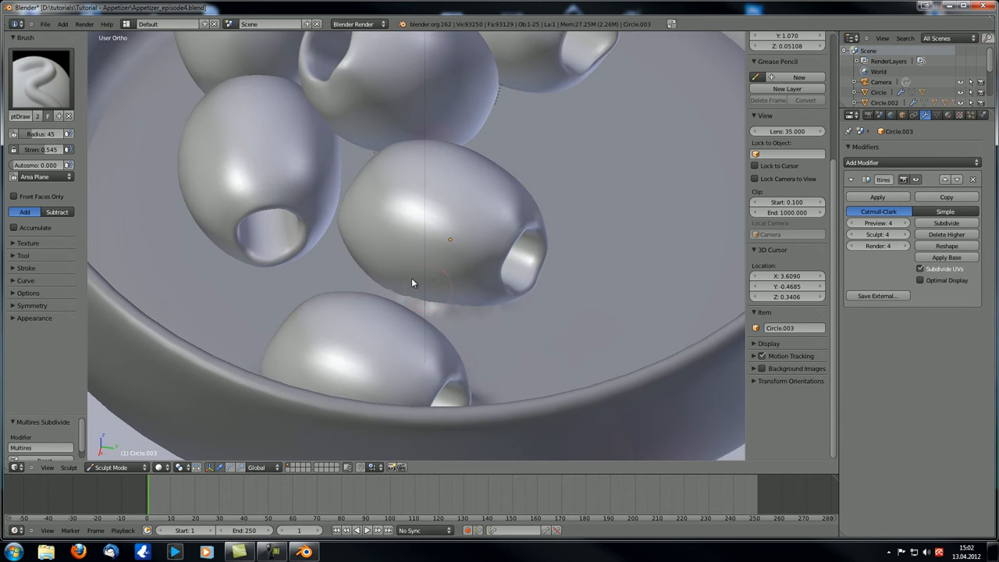
drag(414, 281, 445, 292)
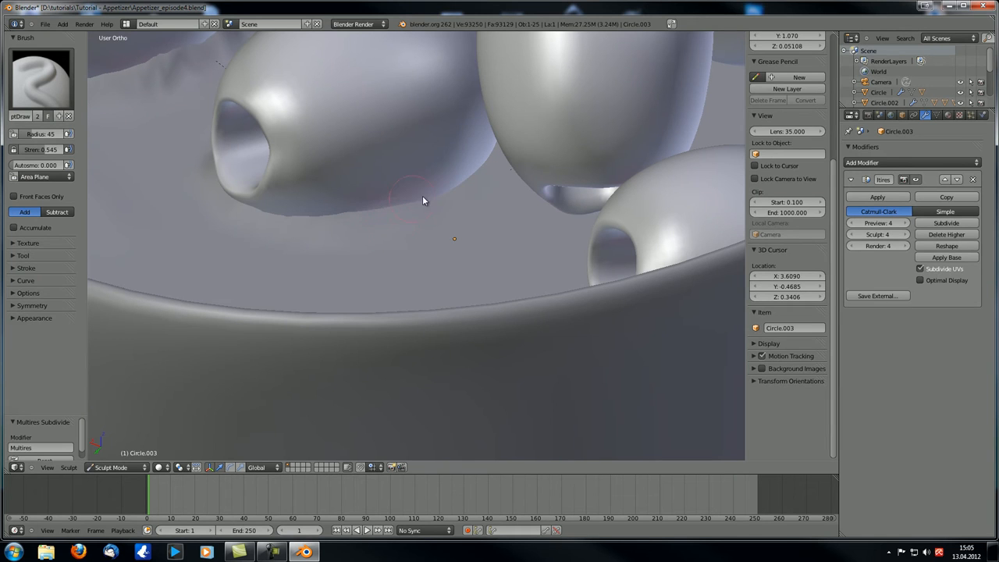
mouse_move(328, 203)
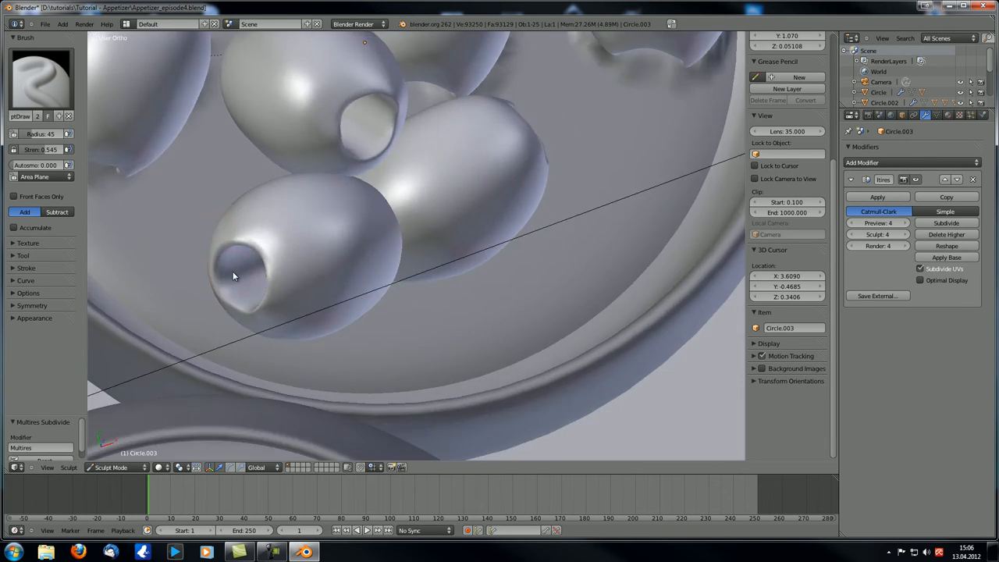
drag(233, 277, 362, 200)
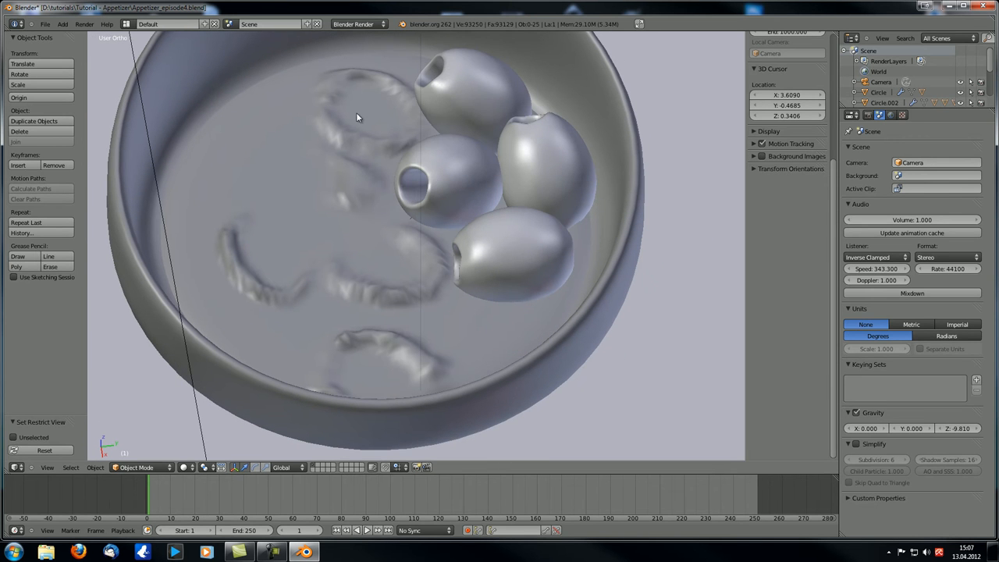
mouse_move(229, 257)
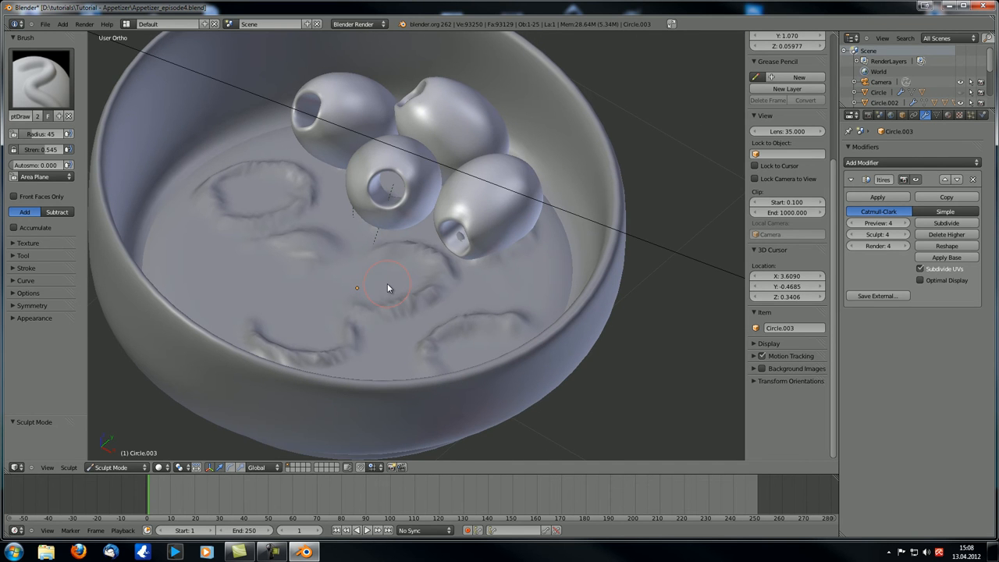
mouse_move(133, 460)
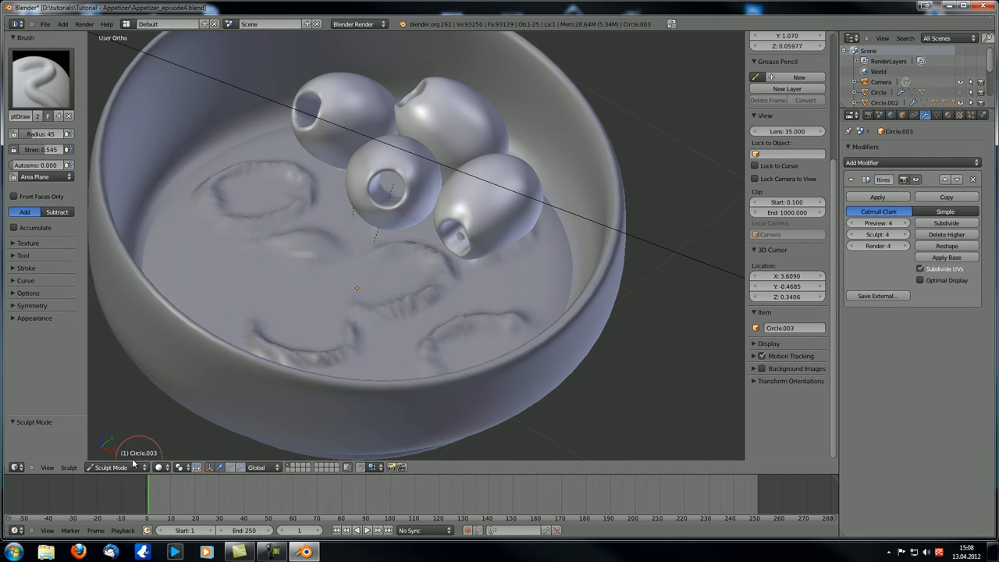
Step: Leave sculpting of the oil ripples and return to Object Mode
click(109, 467)
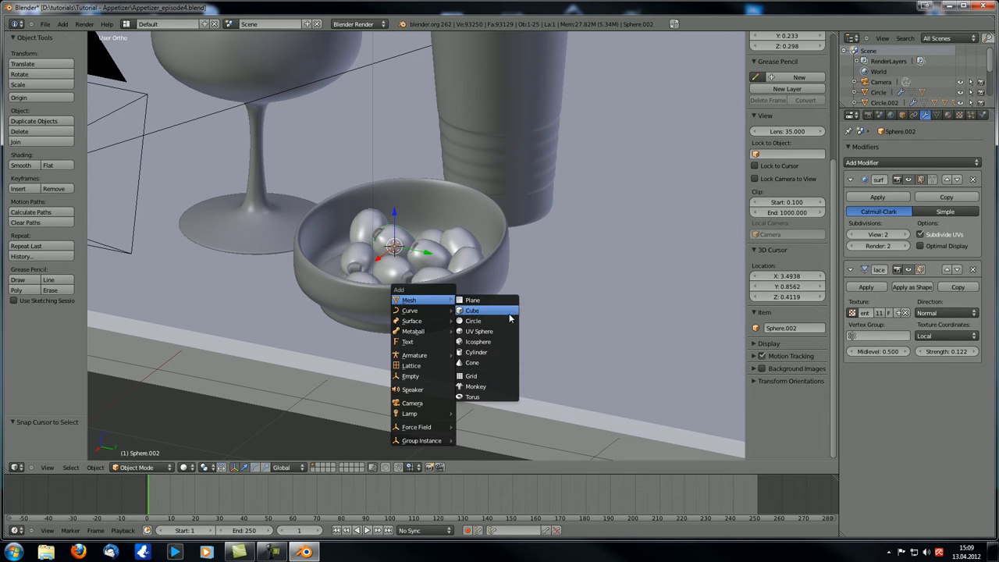
mouse_move(473, 321)
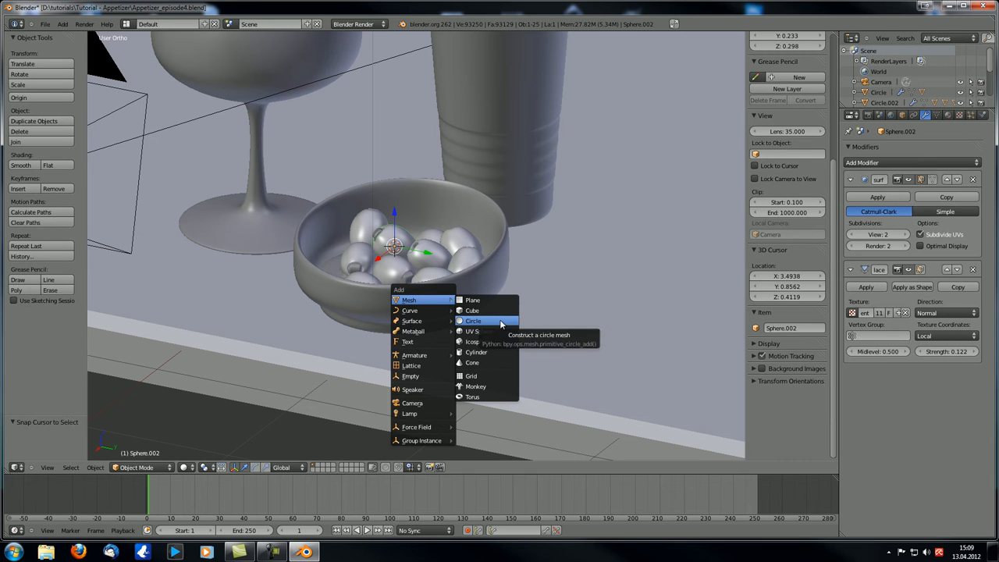
Step: Add a 5-vertex circle mesh (Circle.004) at the bowl and enter Edit Mode
click(473, 320)
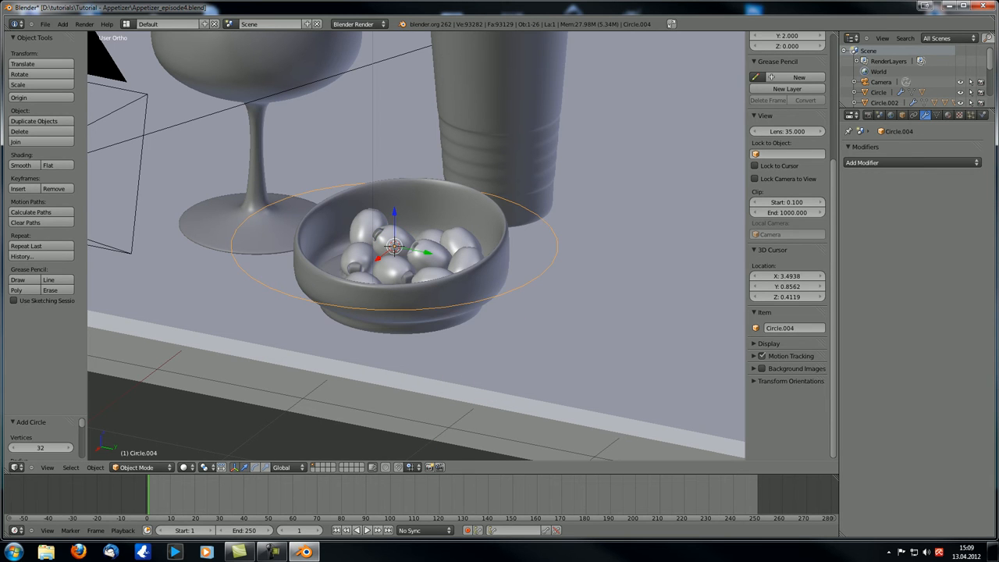
click(41, 448)
text(5)
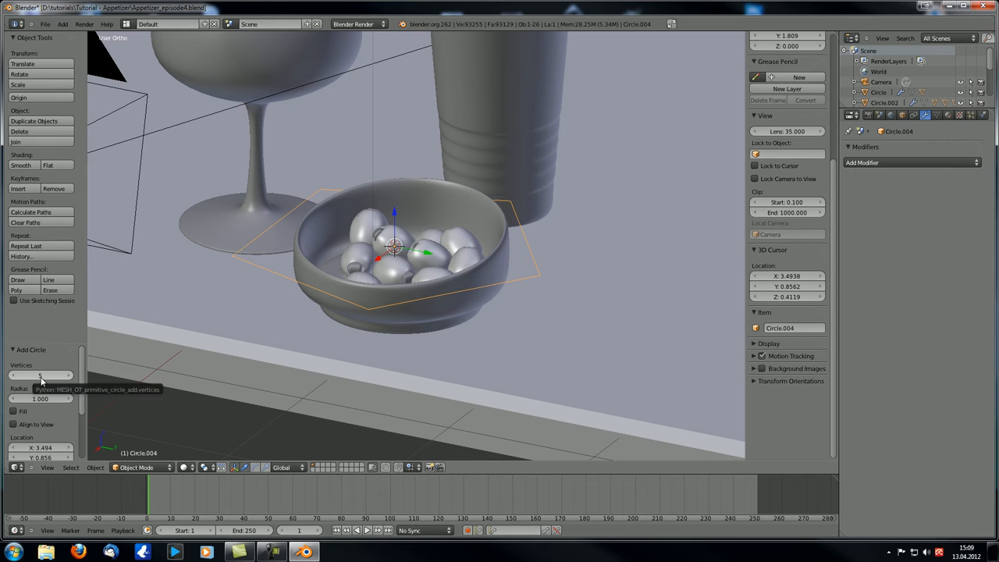
mouse_move(53, 382)
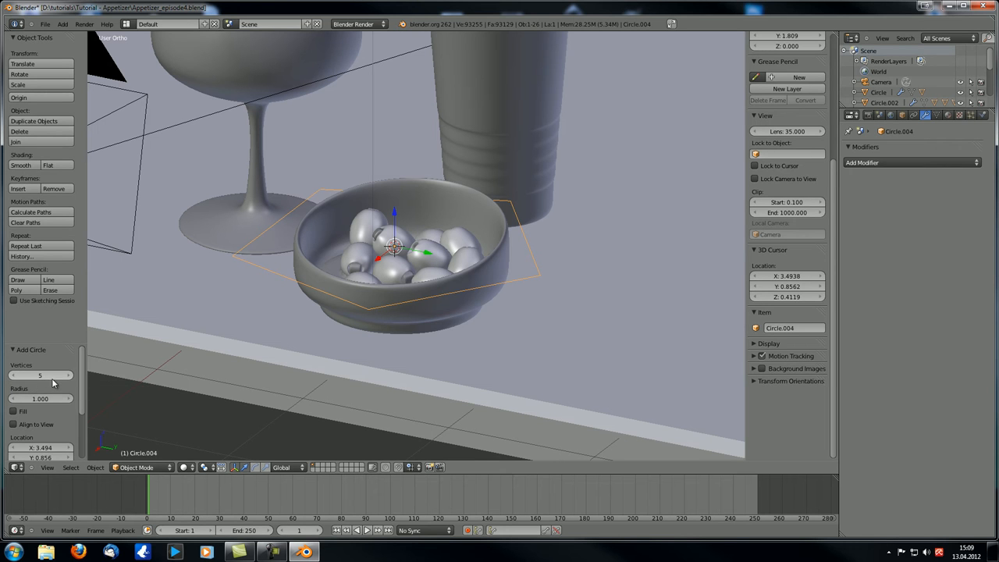
mouse_move(171, 318)
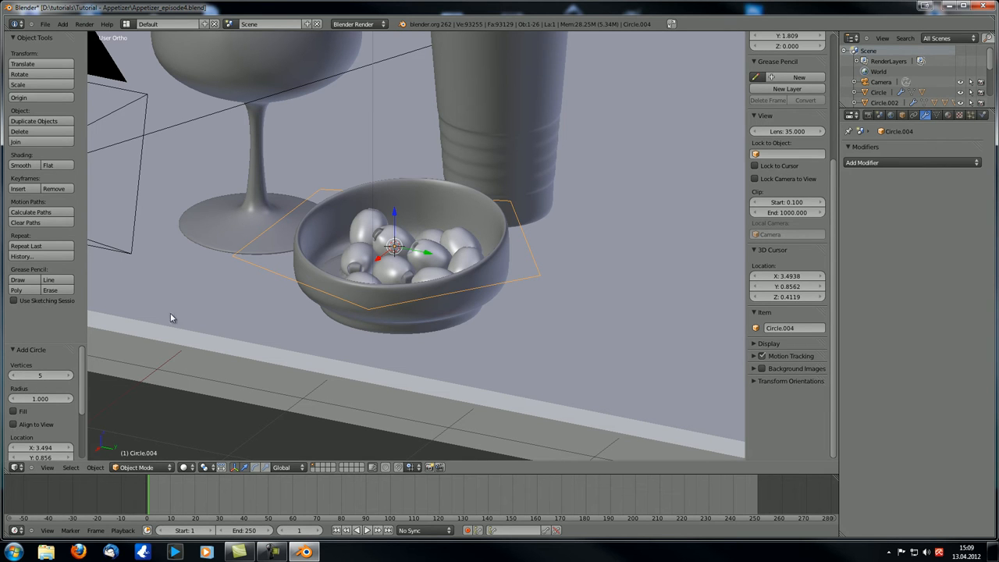
mouse_move(404, 317)
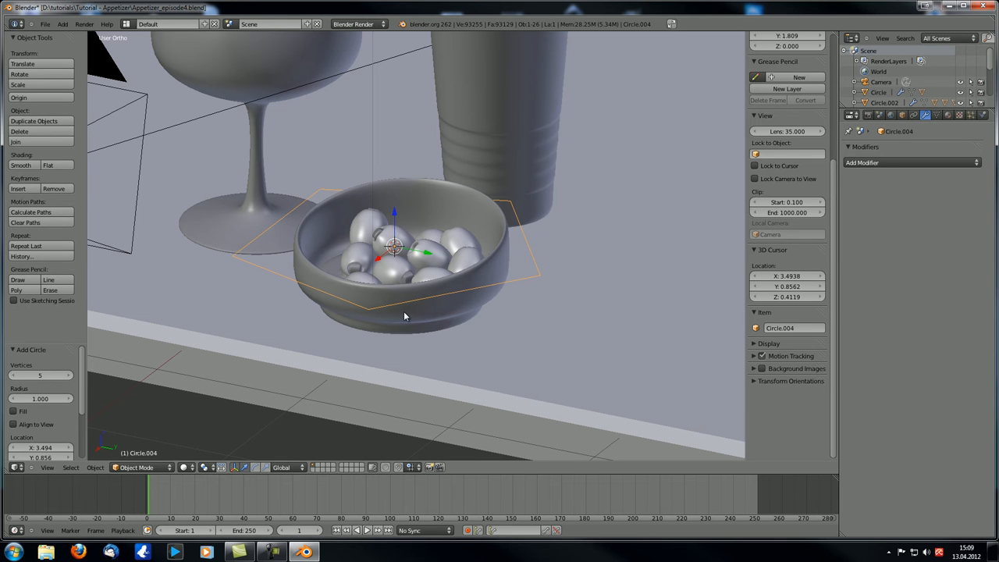
mouse_move(356, 354)
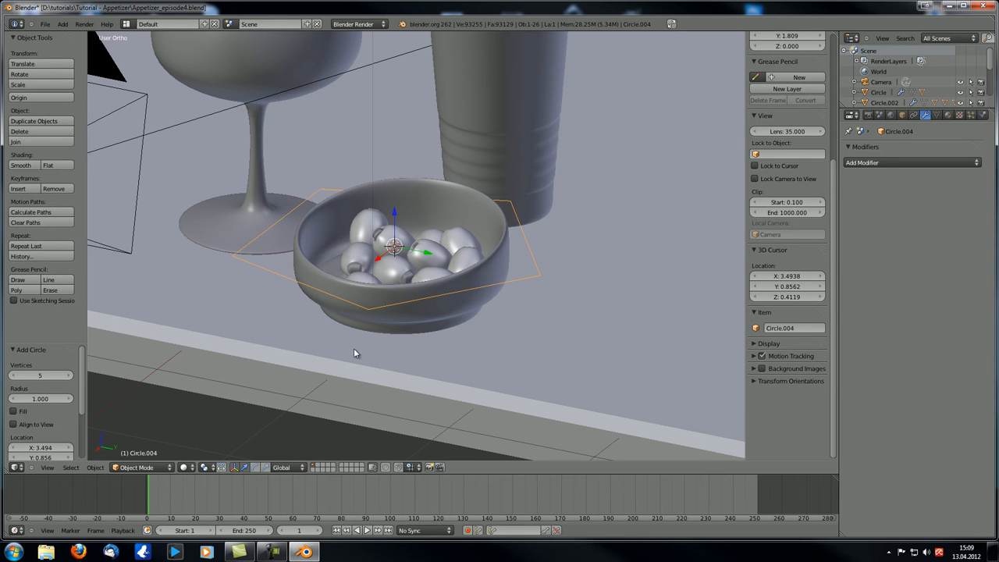
key(Tab)
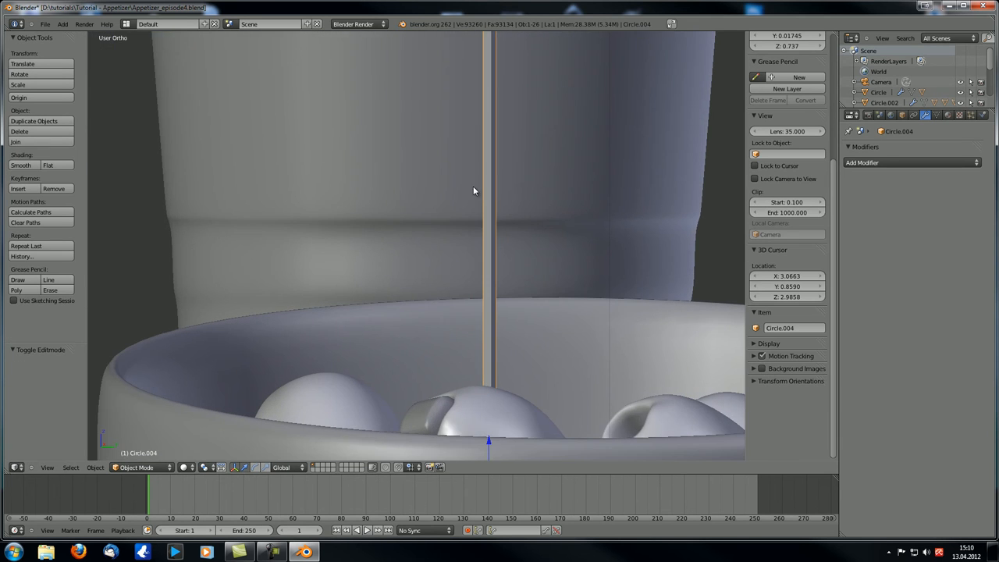
Step: Give Circle.004 a Subdivision Surface modifier and taper its top into a sharp point
click(908, 162)
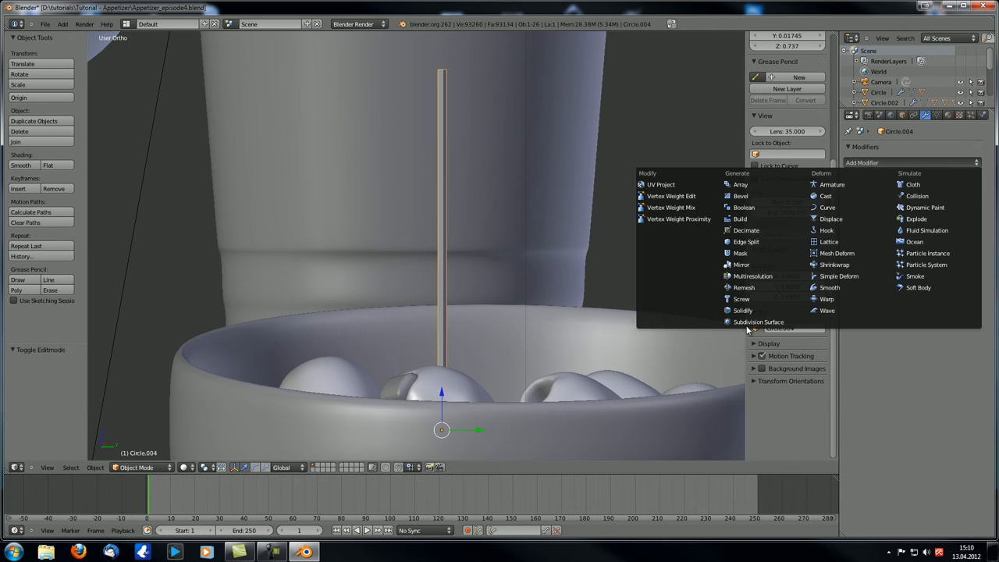
click(758, 321)
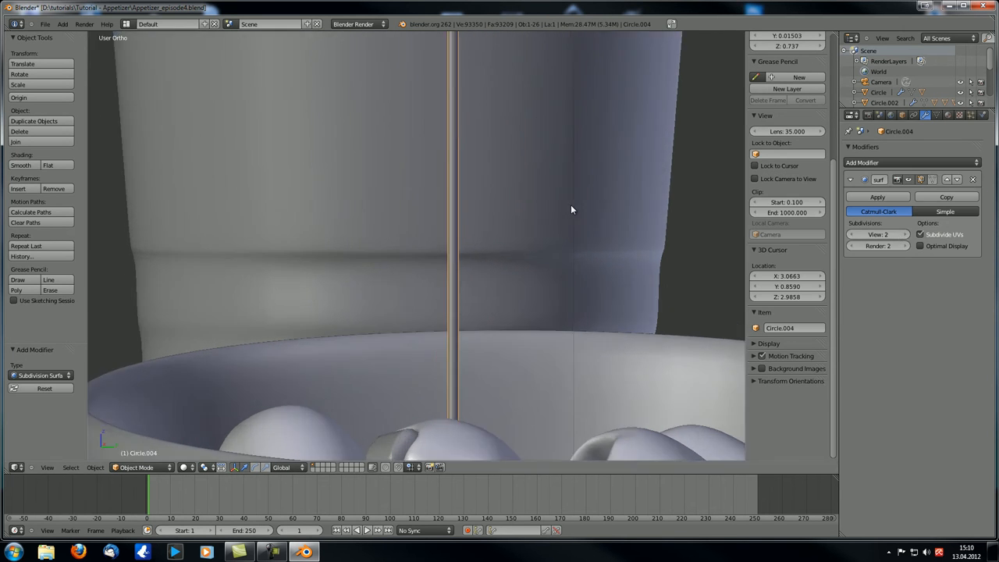
key(Tab)
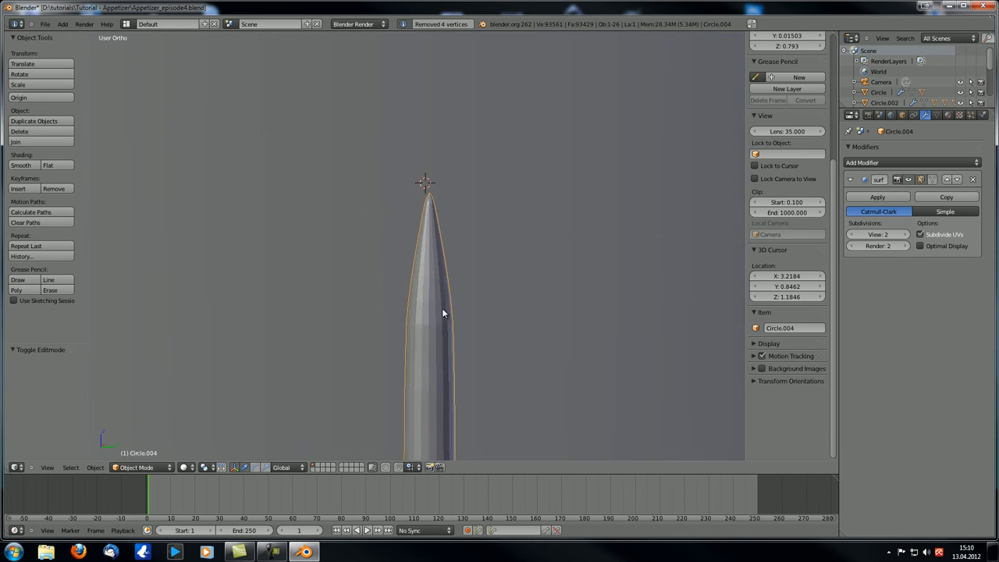
key(Tab)
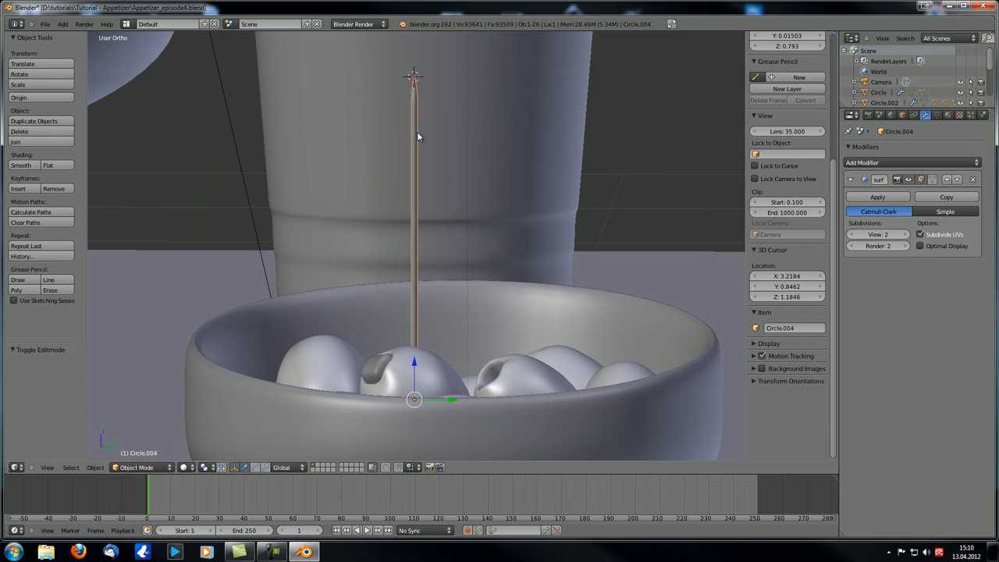
key(Tab)
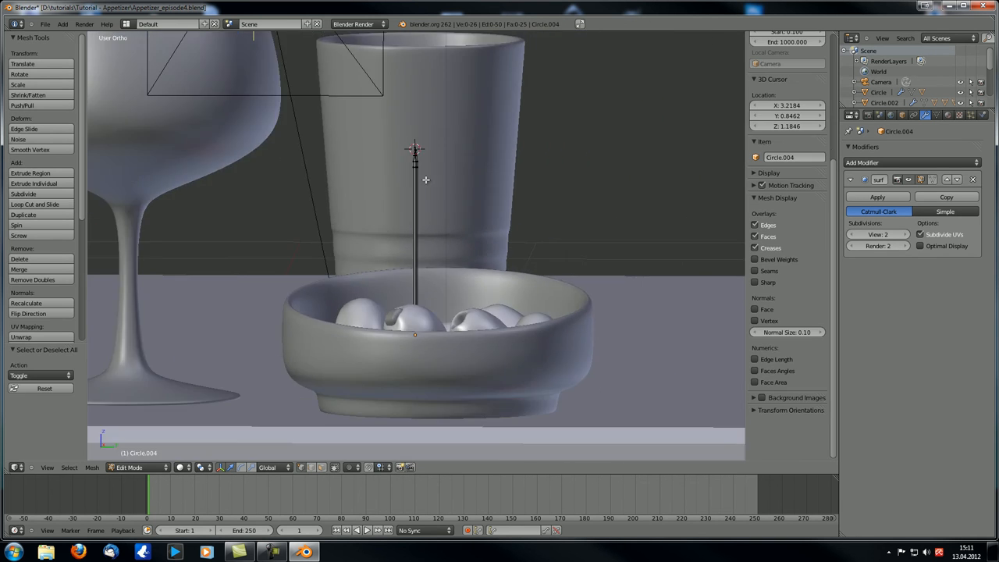
Step: Select the toothpick and enter Edit Mode to duplicate its pointed tip
click(139, 467)
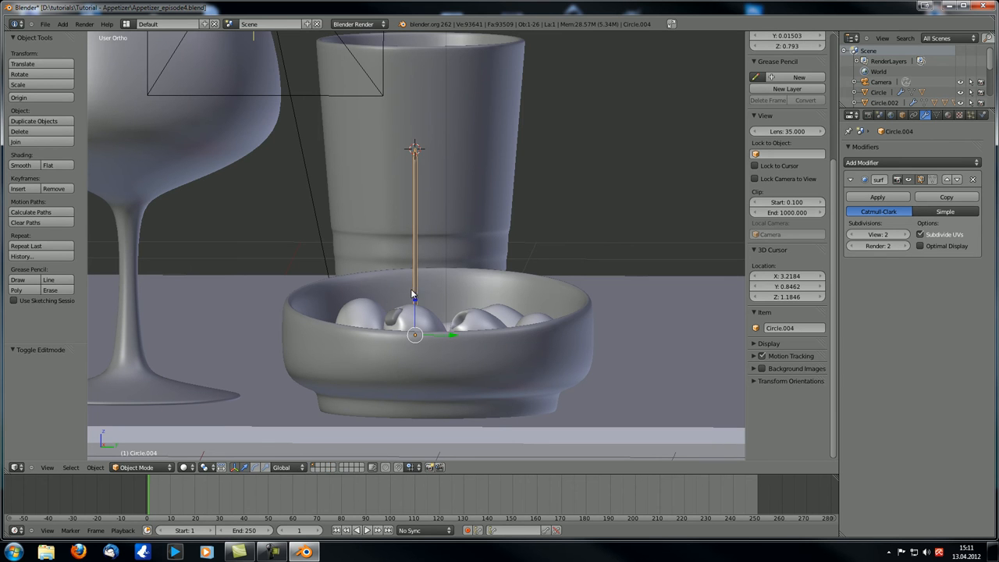
key(Tab)
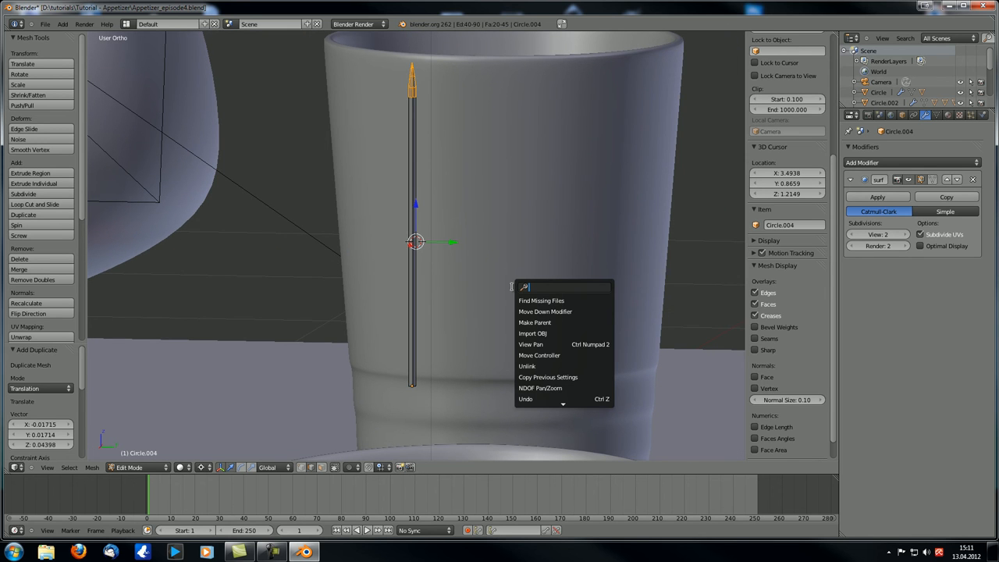
Step: Mirror the duplicated tip along Z so the toothpick points at both ends
text(mirro)
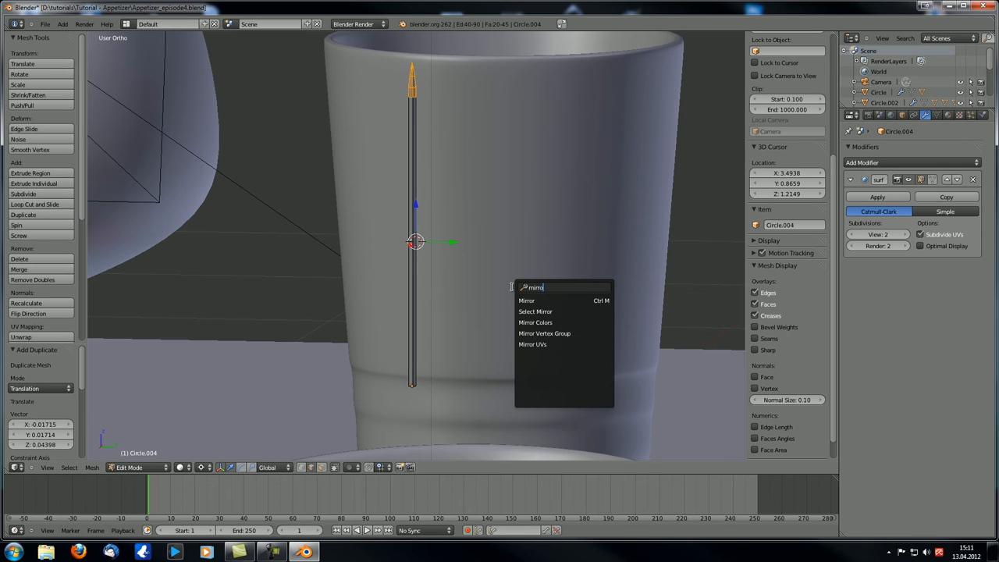
click(526, 300)
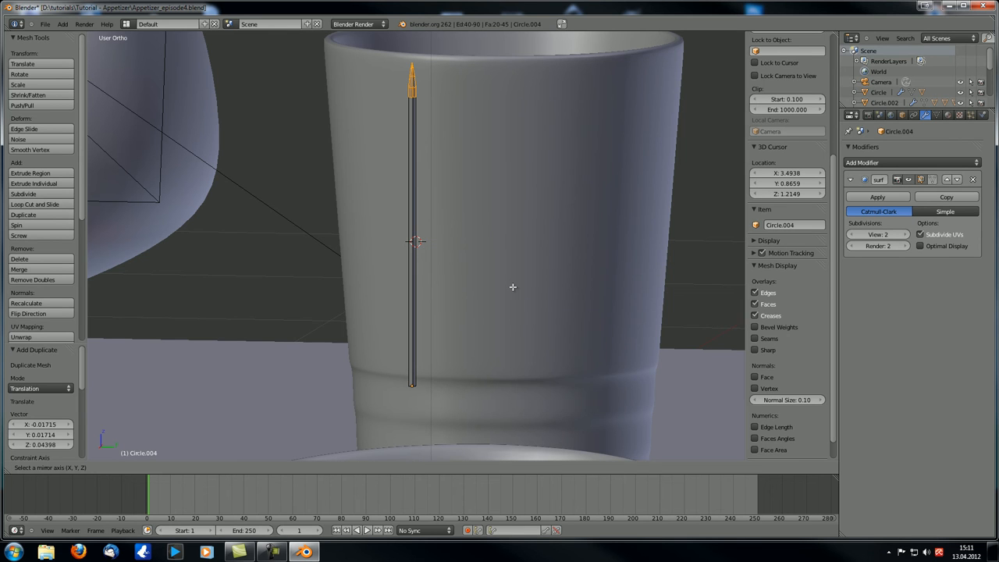
key(z)
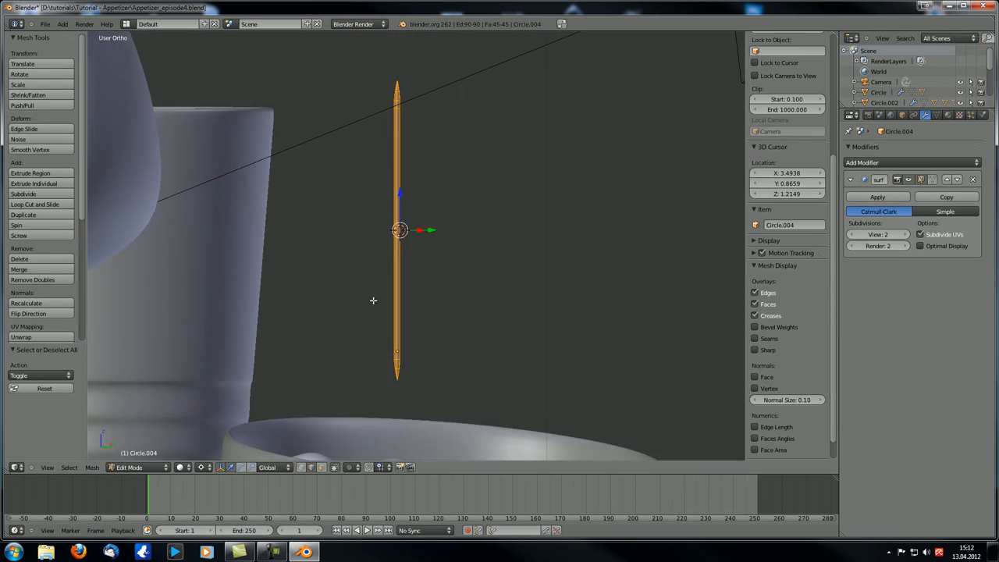
click(32, 279)
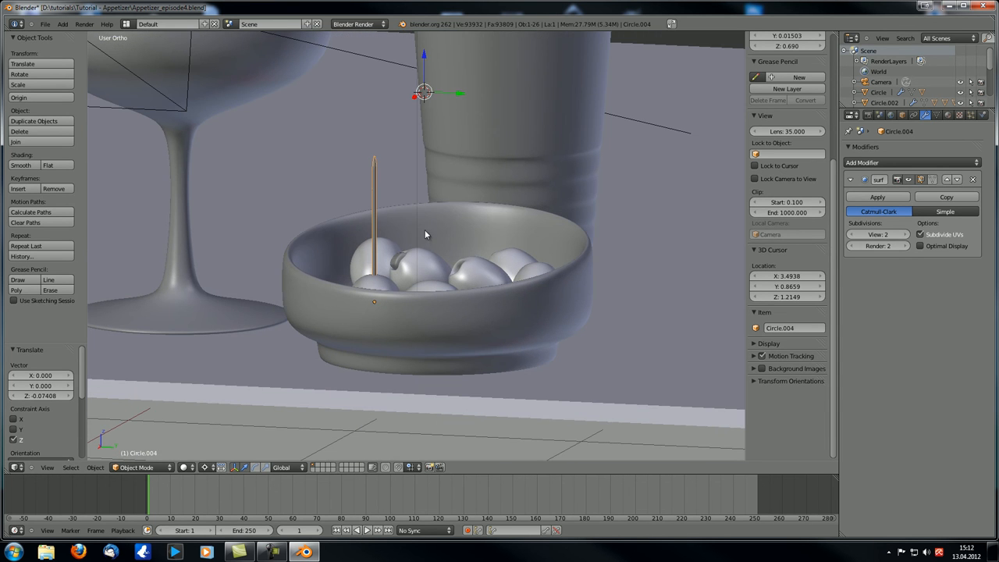
mouse_move(428, 259)
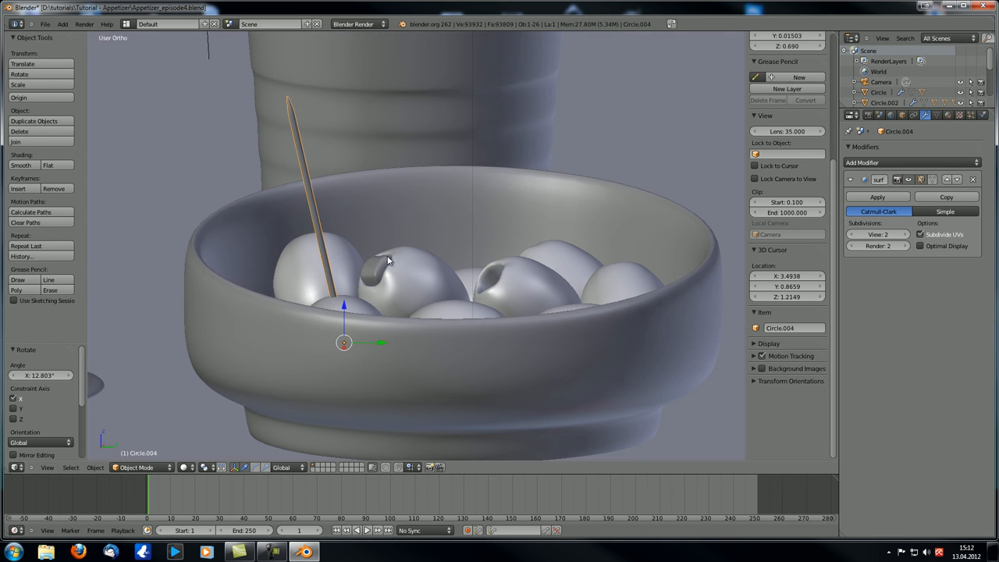
mouse_move(297, 182)
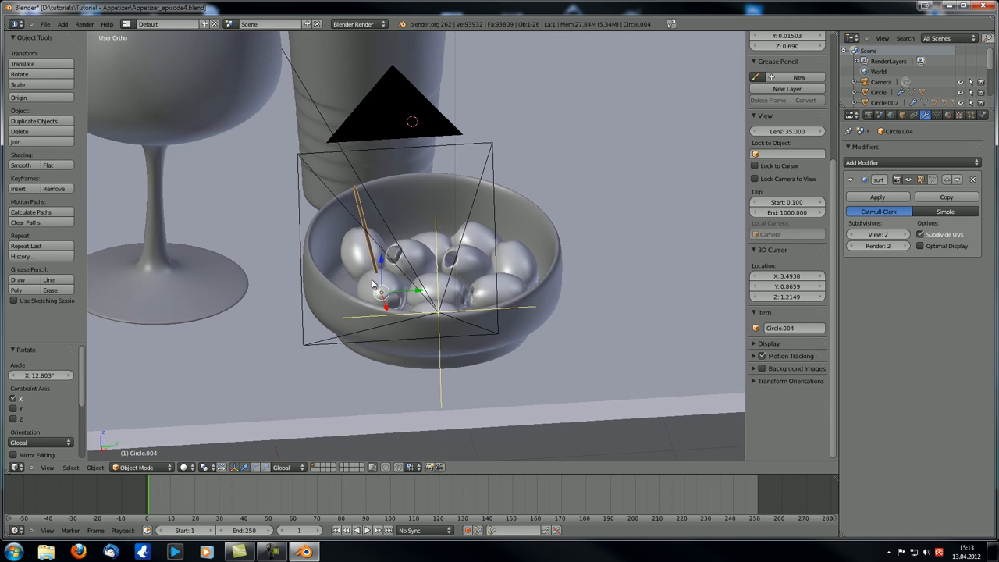
Step: Place a second smooth-shaded toothpick, Circle.005, standing in another olive
drag(383, 293, 506, 285)
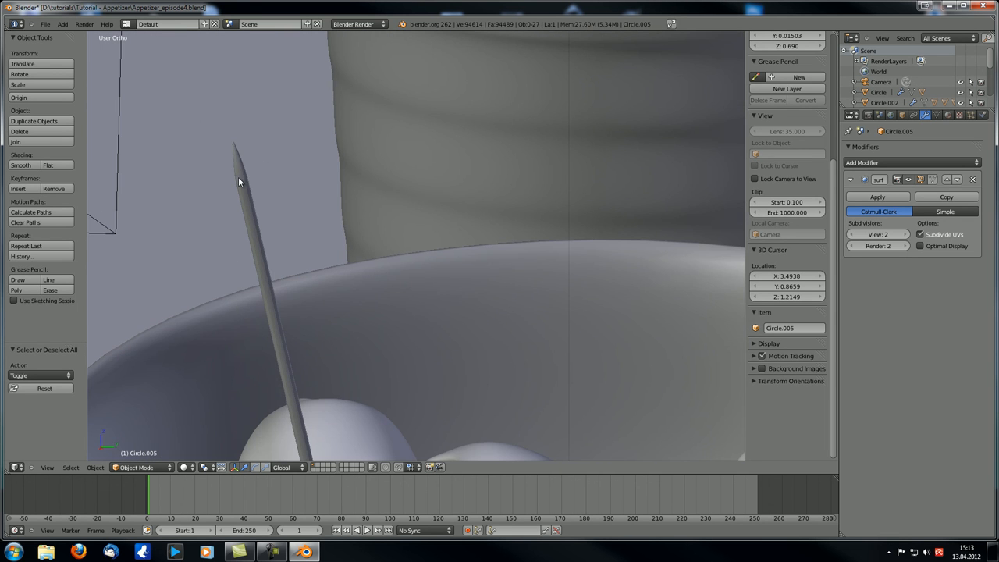
key(Tab)
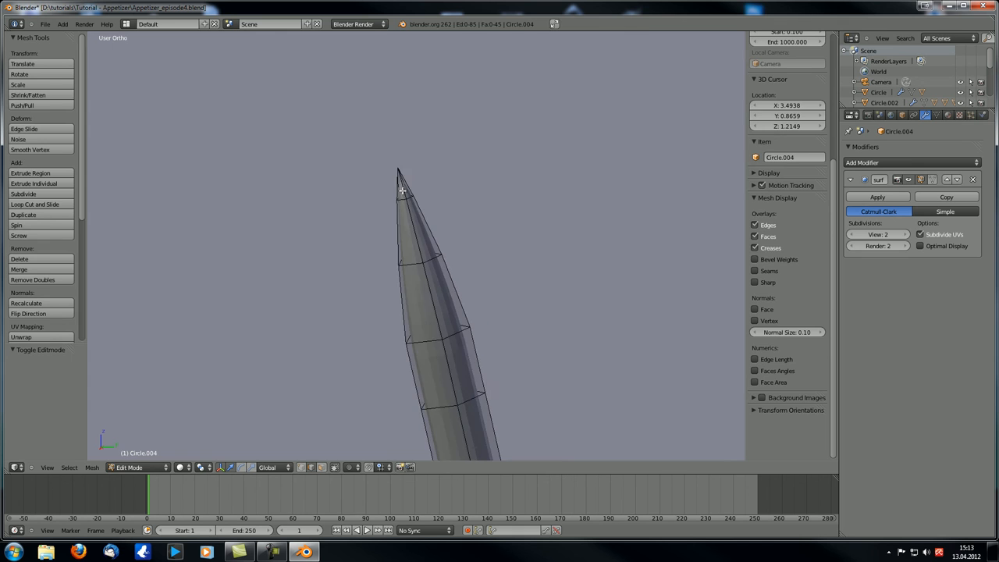
key(Tab)
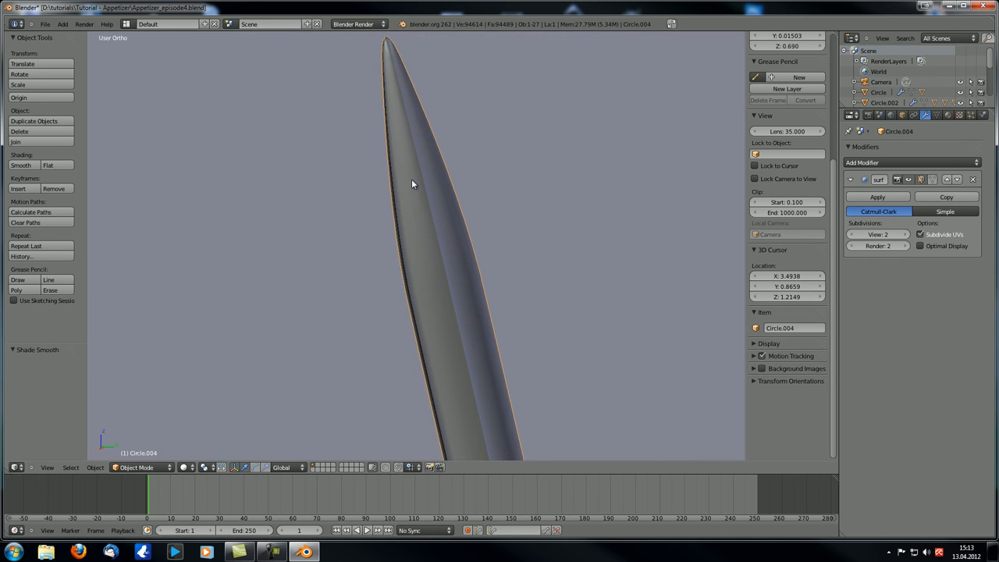
key(Tab)
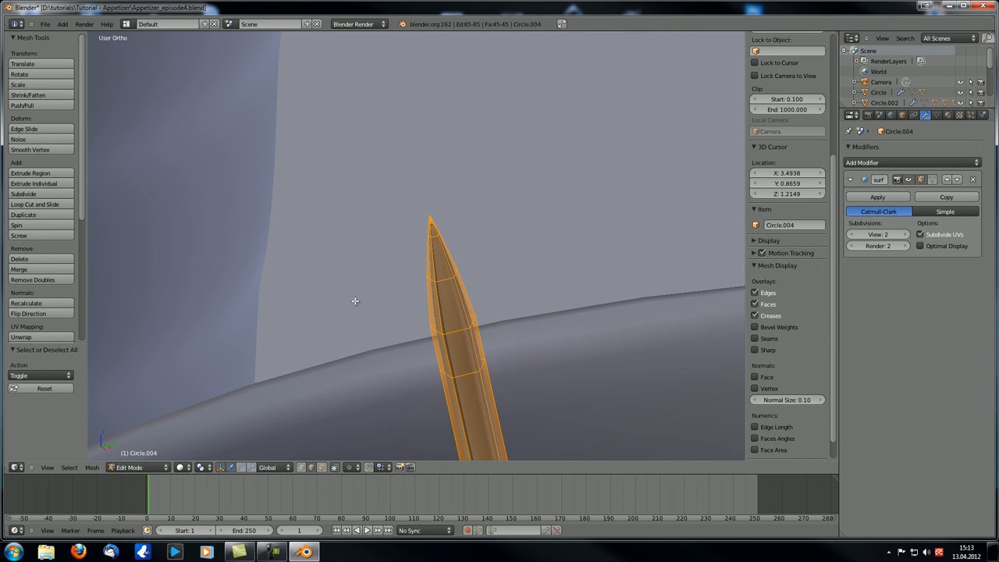
key(Tab)
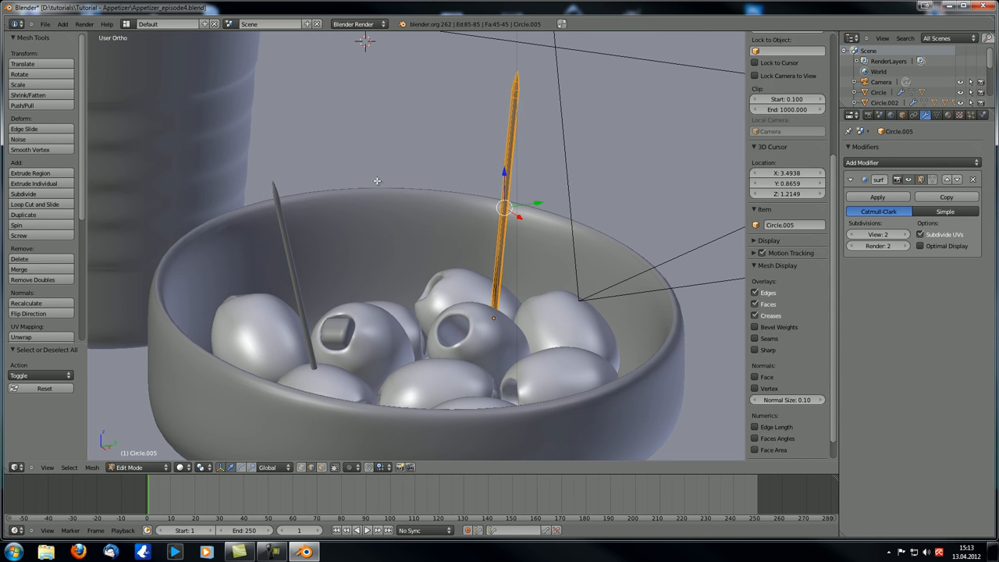
key(Tab)
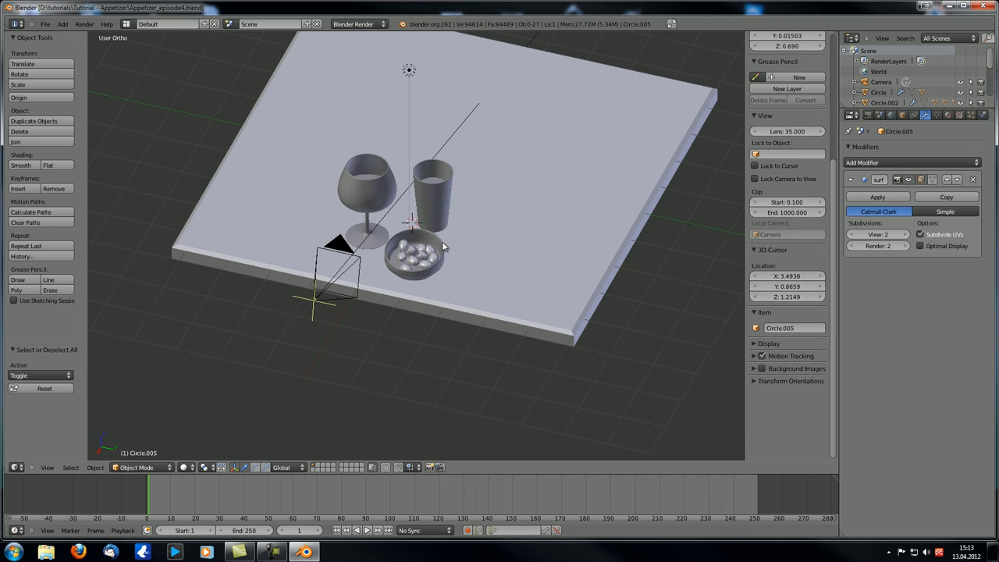
mouse_move(447, 249)
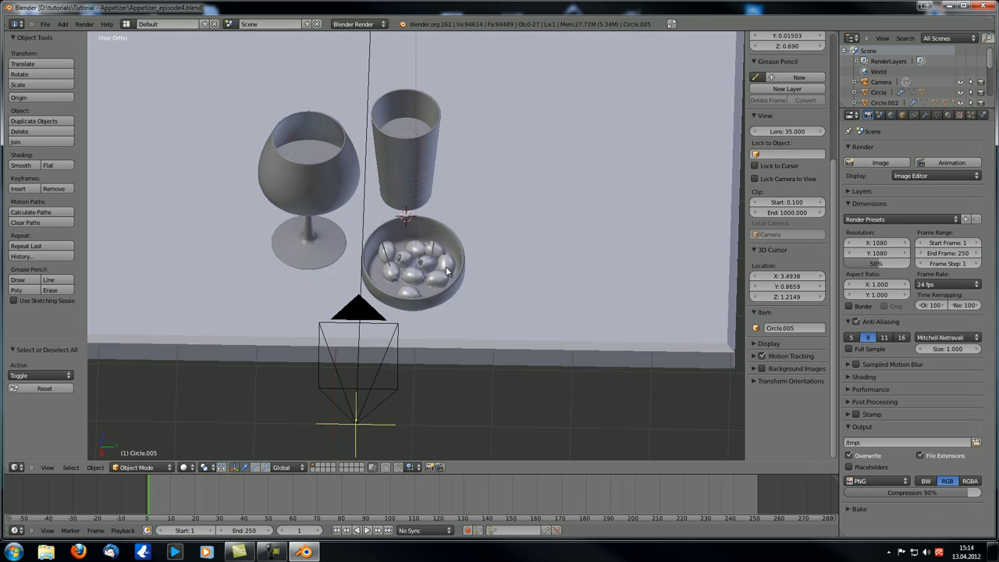
Step: Clear the parent links from all olives with Alt+P Clear Parent
key(KP_0)
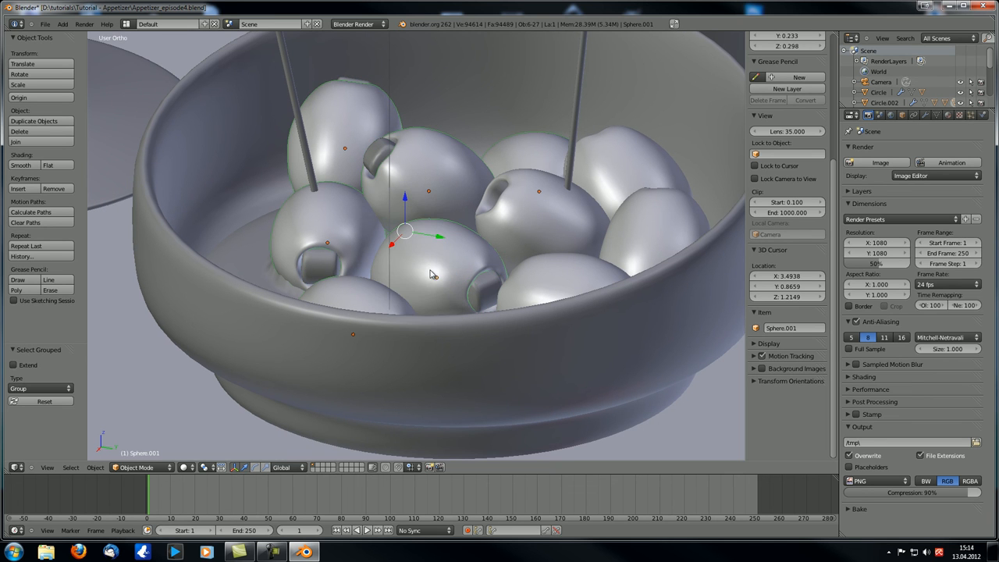
key(alt+p)
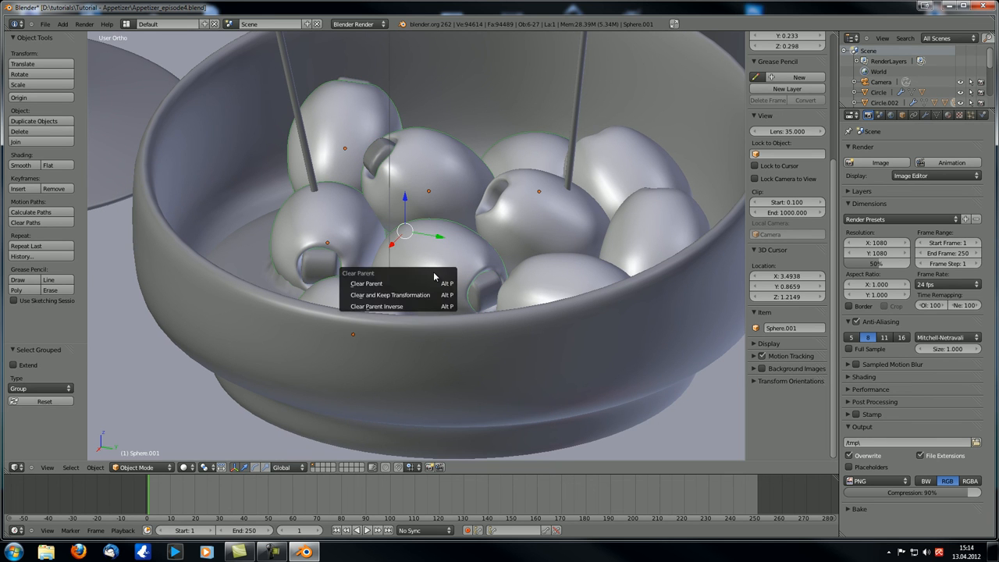
click(366, 283)
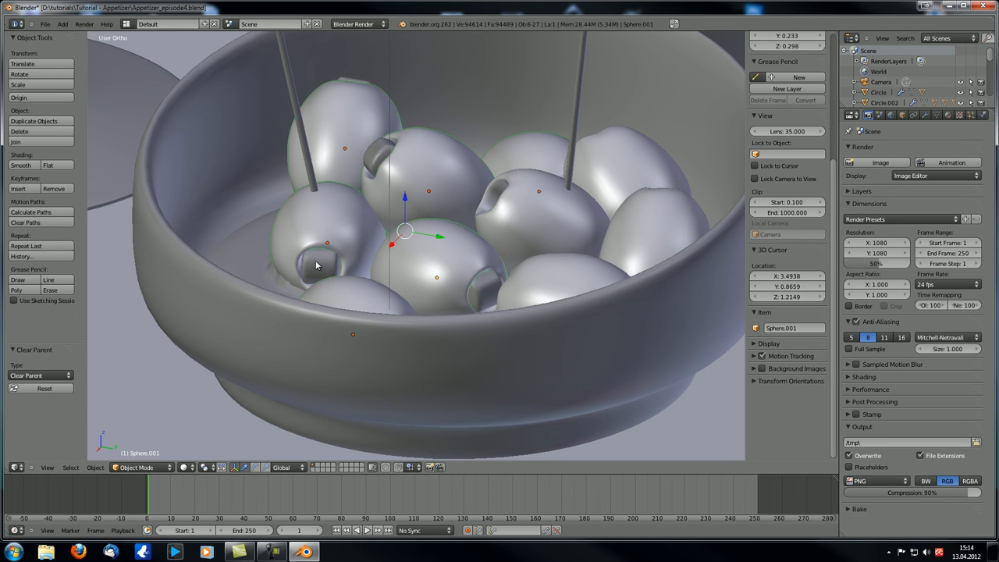
mouse_move(330, 279)
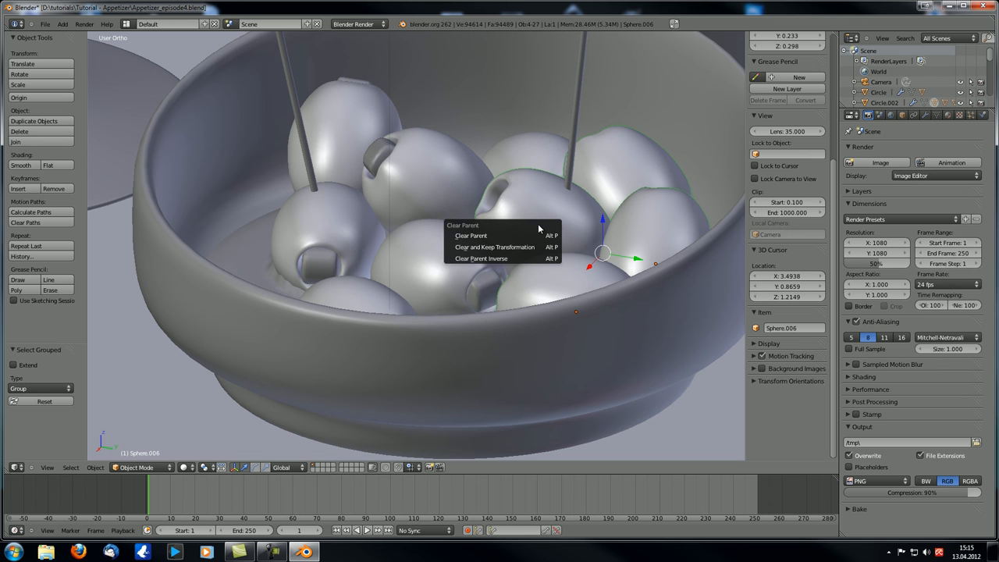
click(471, 235)
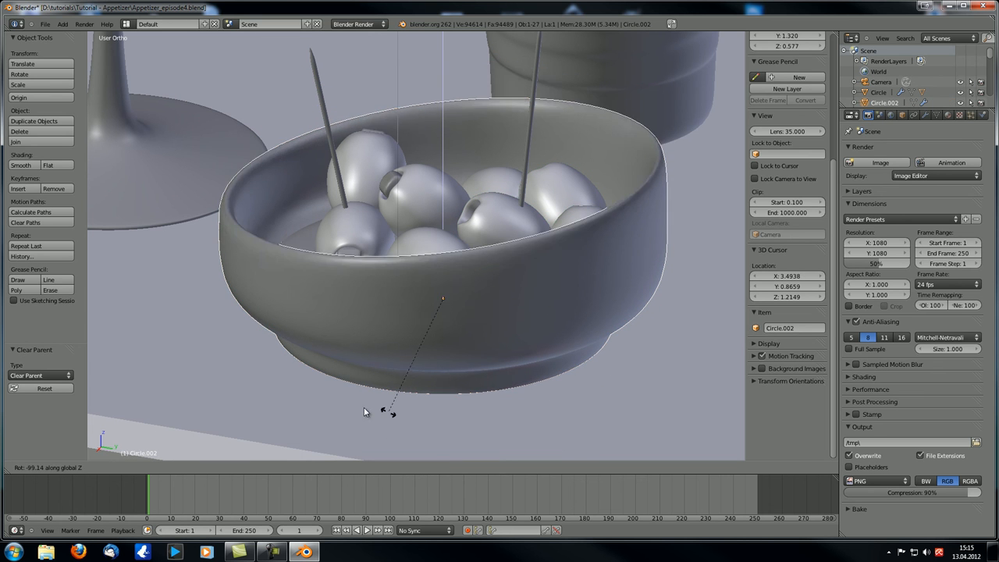
Step: From the camera view, turn the bowl Circle.002 about 42 degrees around Z
key(KP_0)
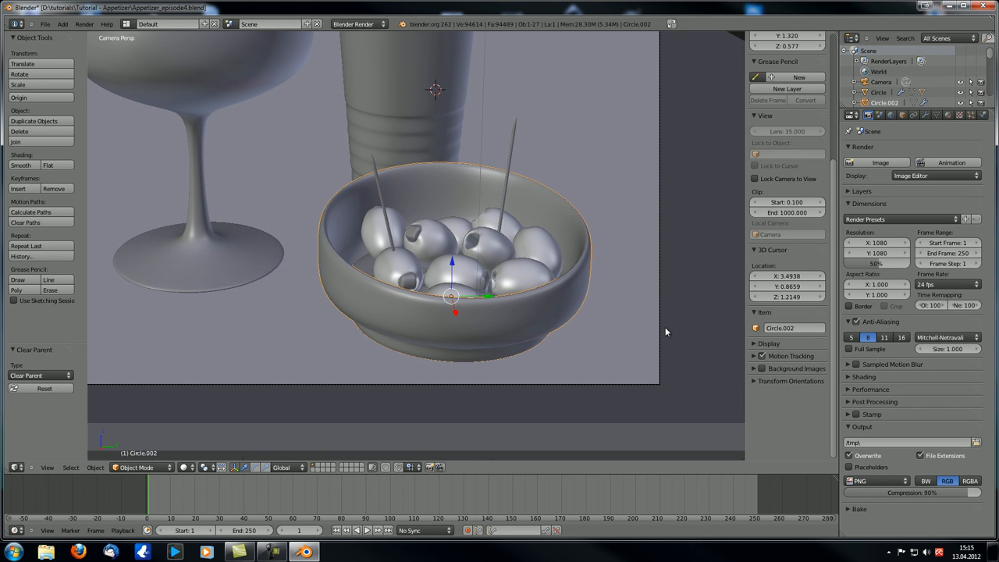
drag(451, 297, 527, 402)
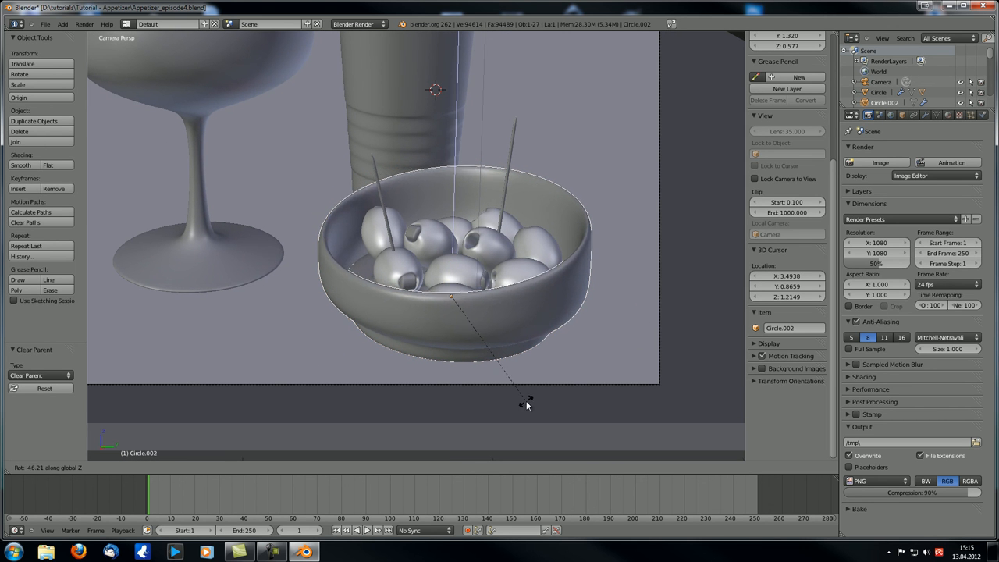
drag(527, 405, 537, 405)
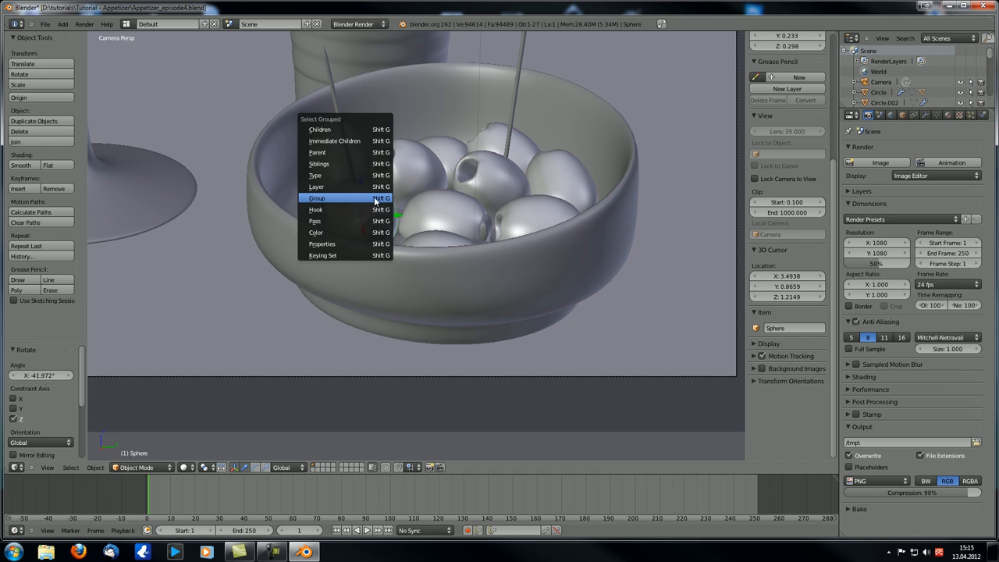
Step: Parent the olives and both toothpicks to the bowl Circle.002
click(317, 198)
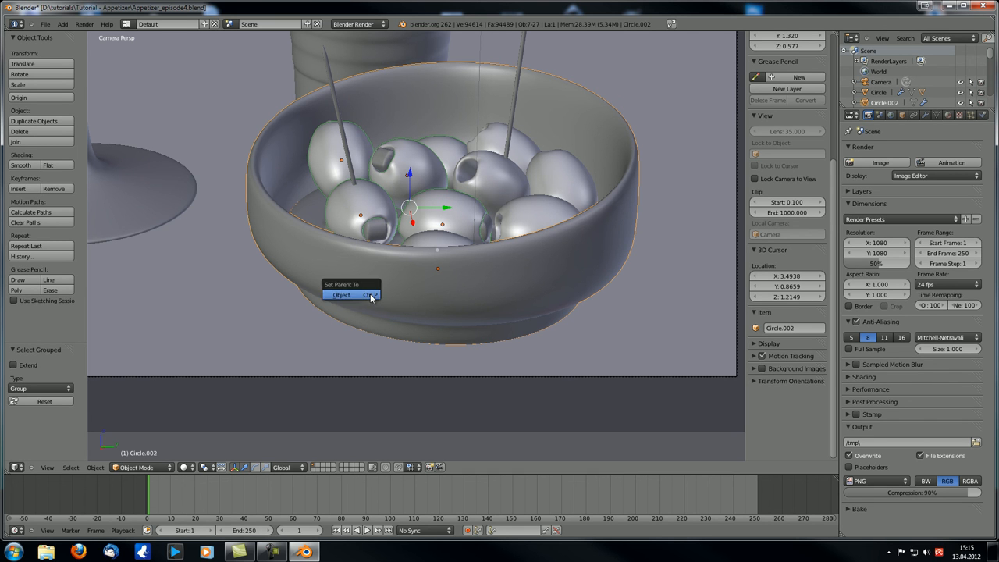
click(341, 295)
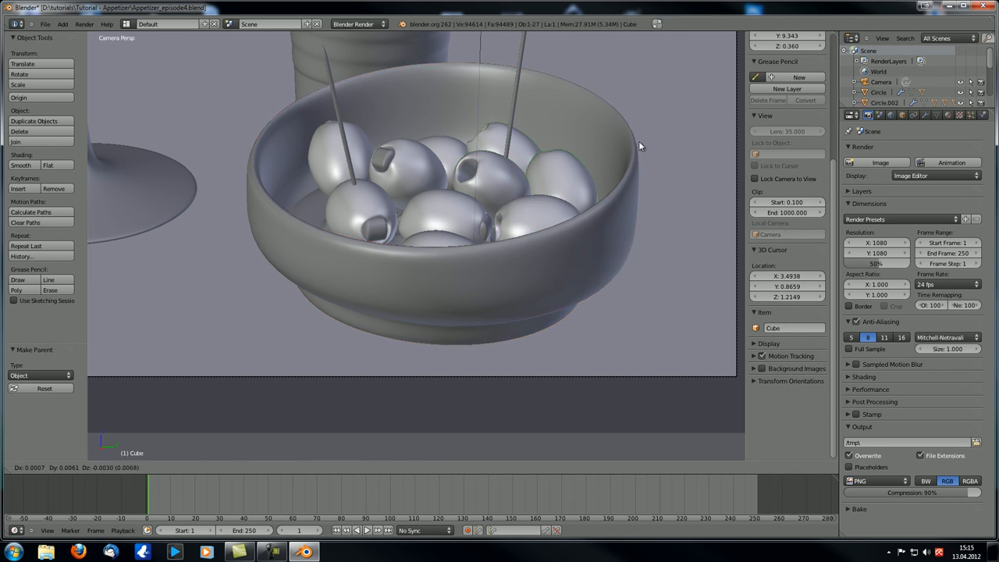
click(640, 146)
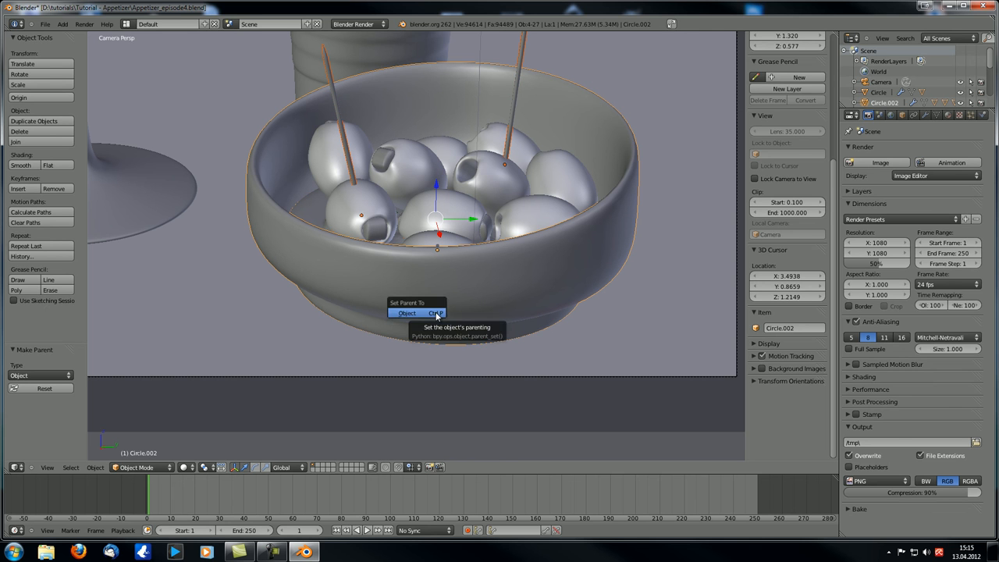
click(406, 313)
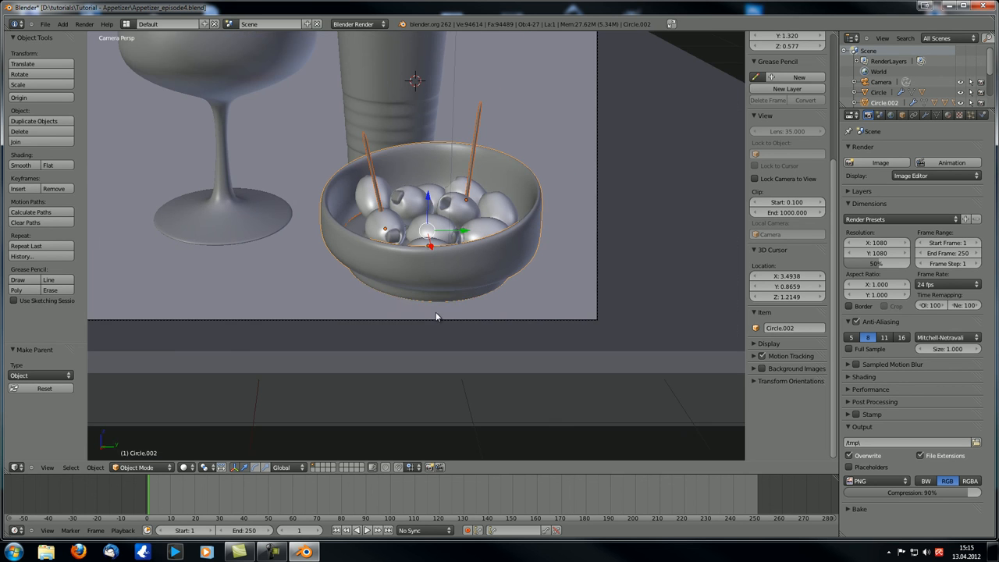